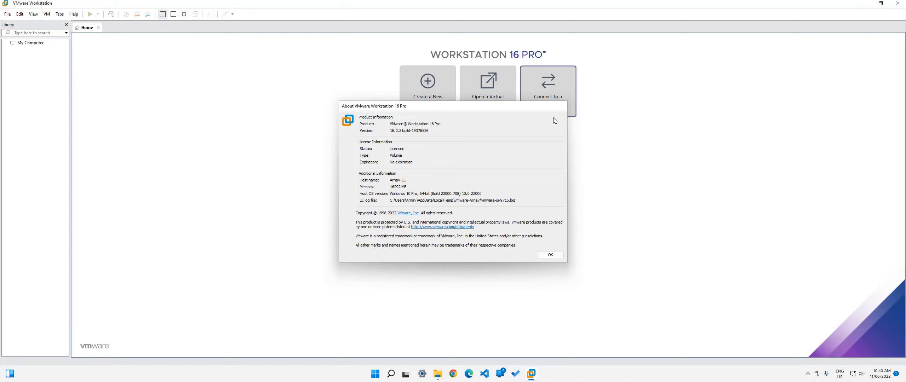
# Step: Dismiss the About VMware Workstation 16 Pro dialog to return to the Home page
pyautogui.click(549, 255)
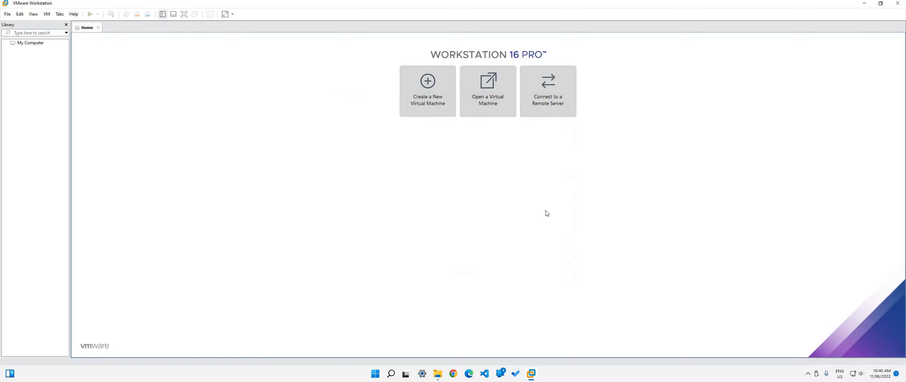
pyautogui.moveTo(440, 337)
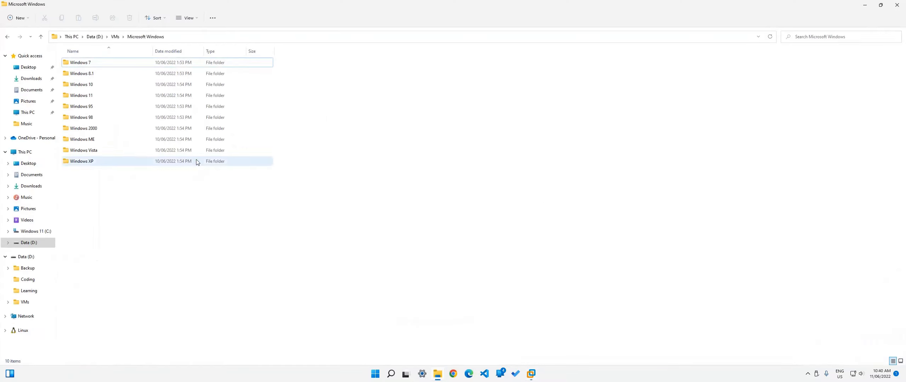
# Step: Check the Windows 98 SE disc image and Product Key file in Preparation, then minimize Explorer
pyautogui.doubleClick(82, 117)
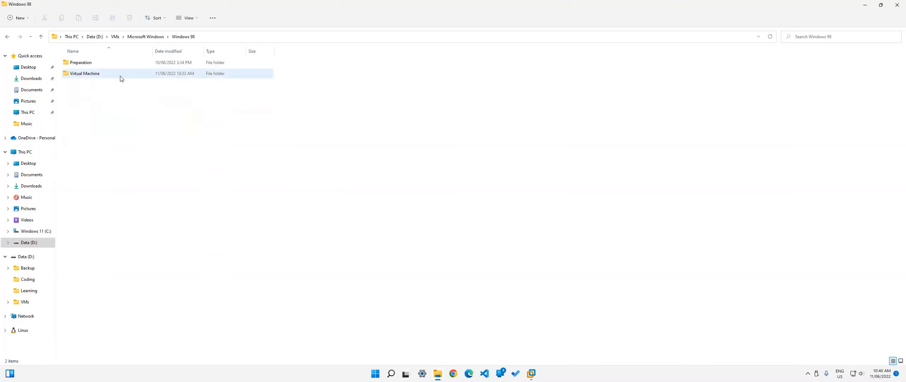
pyautogui.doubleClick(80, 62)
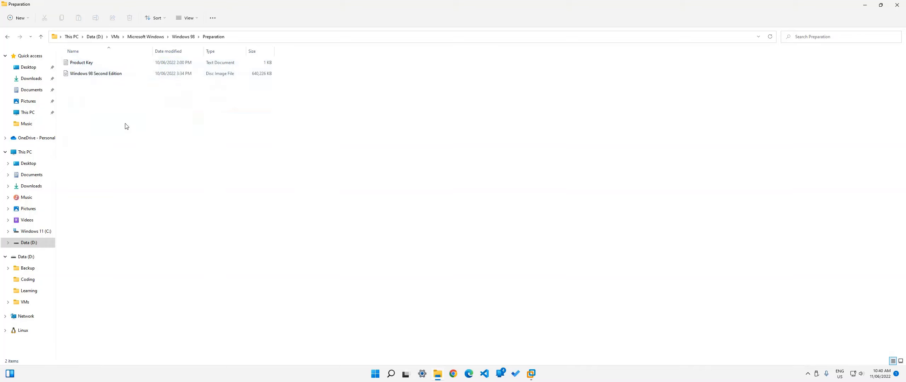
pyautogui.click(95, 73)
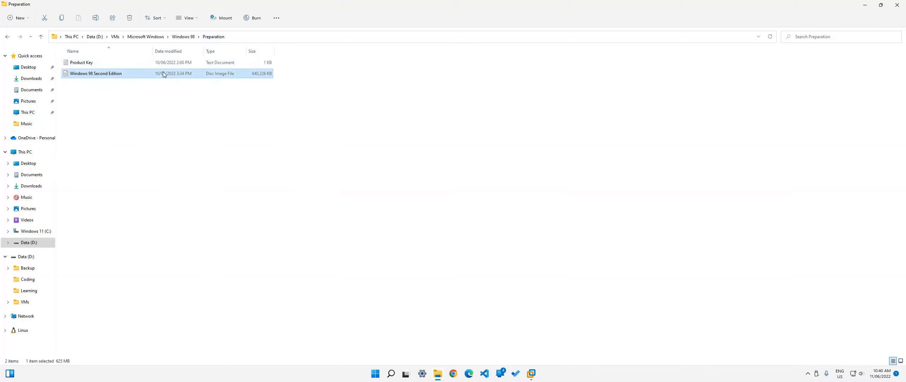
pyautogui.click(80, 62)
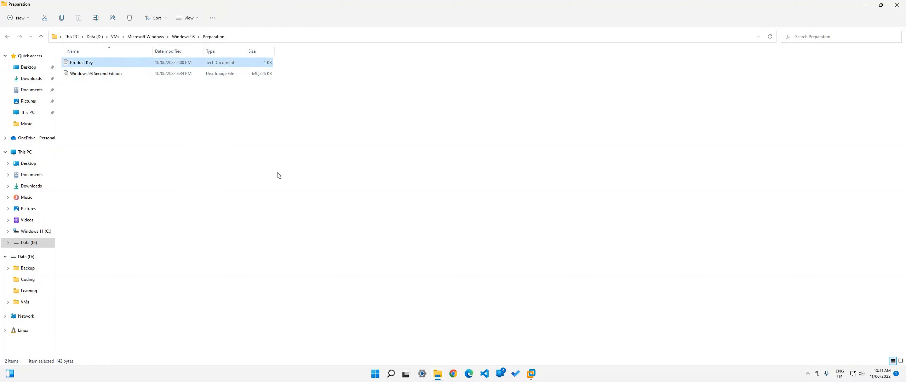
pyautogui.click(191, 109)
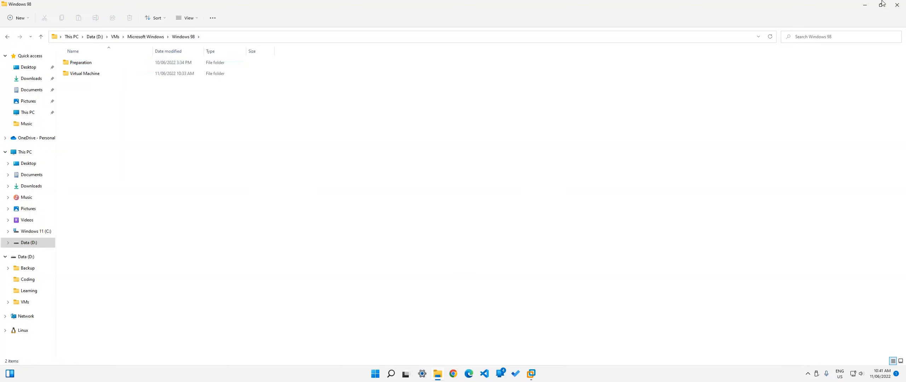
pyautogui.moveTo(864, 5)
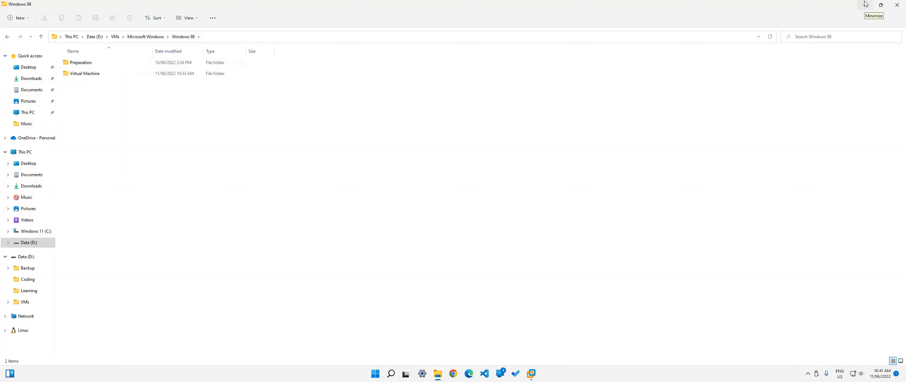
pyautogui.click(530, 373)
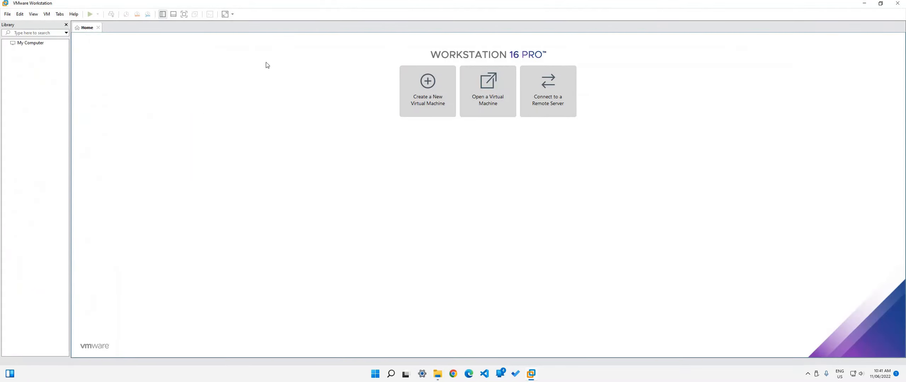
pyautogui.moveTo(404, 96)
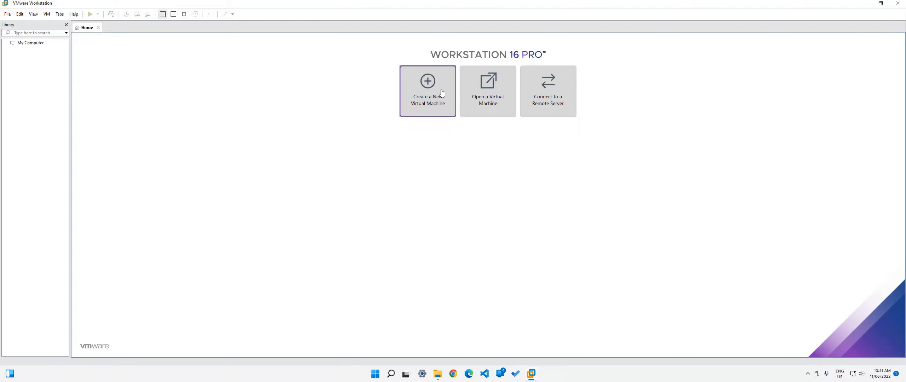
# Step: Start a Typical new virtual machine using the Windows 98 disc image as installer
pyautogui.click(428, 91)
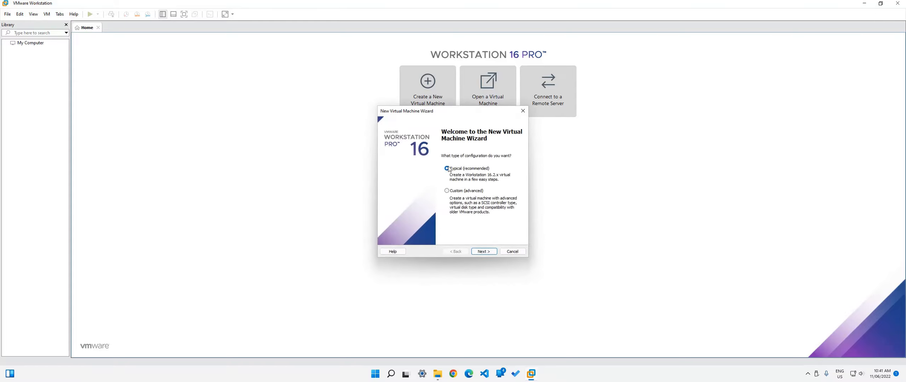
pyautogui.click(483, 251)
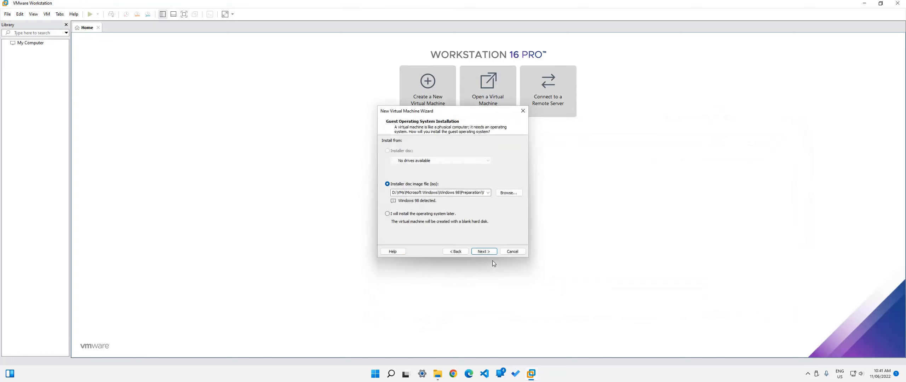
pyautogui.click(482, 251)
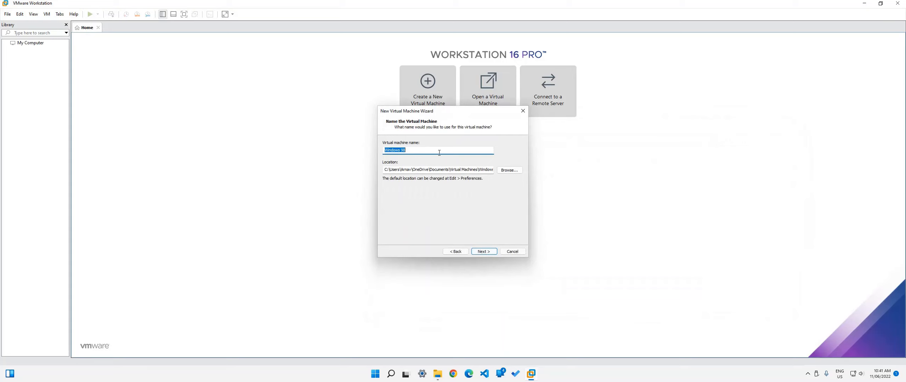
# Step: Store the machine in the Windows 98 Virtual Machine folder with an 8 GB split disk
pyautogui.click(508, 170)
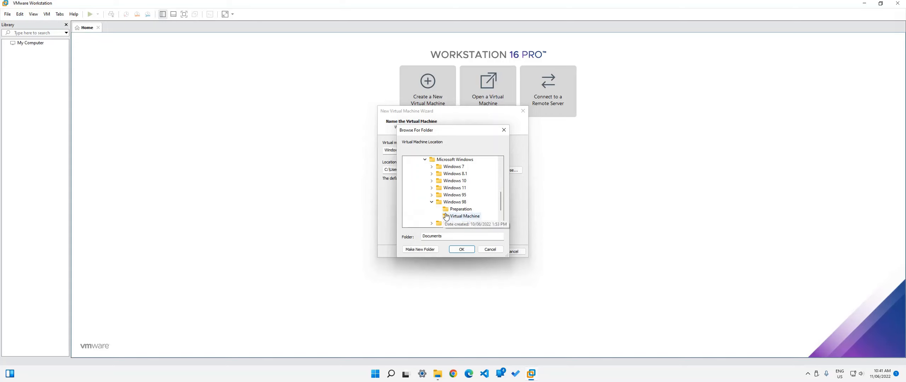
pyautogui.click(461, 249)
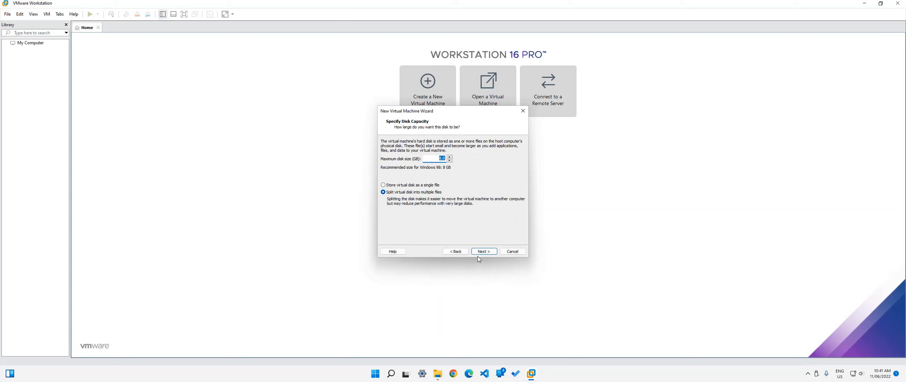
pyautogui.click(482, 251)
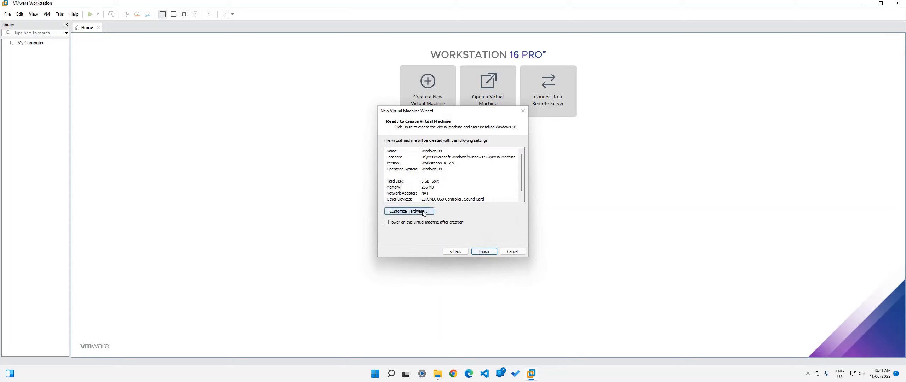
# Step: Raise the VM's memory from 256 MB to 512 MB in Customize Hardware
pyautogui.click(408, 211)
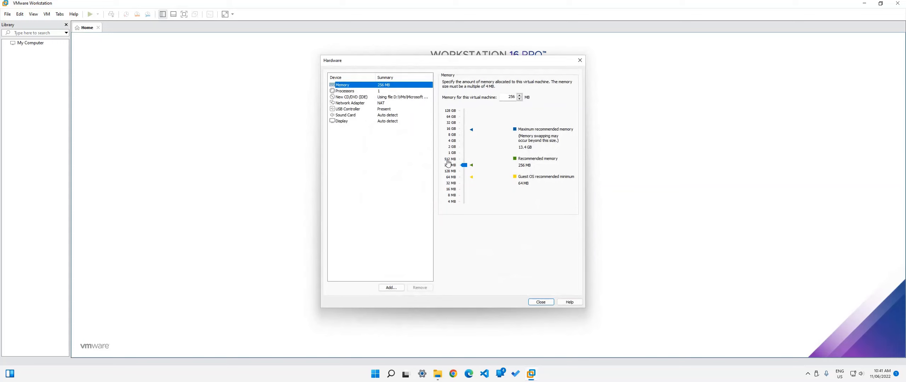
pyautogui.moveTo(450, 158)
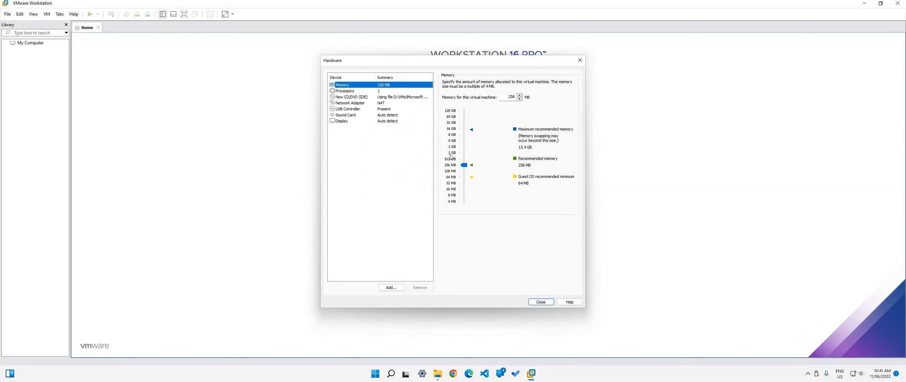
pyautogui.moveTo(453, 156)
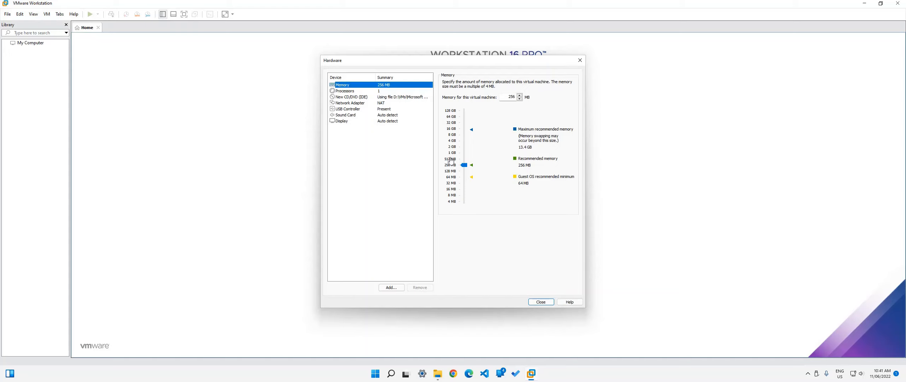
pyautogui.moveTo(465, 165); pyautogui.dragTo(465, 159)
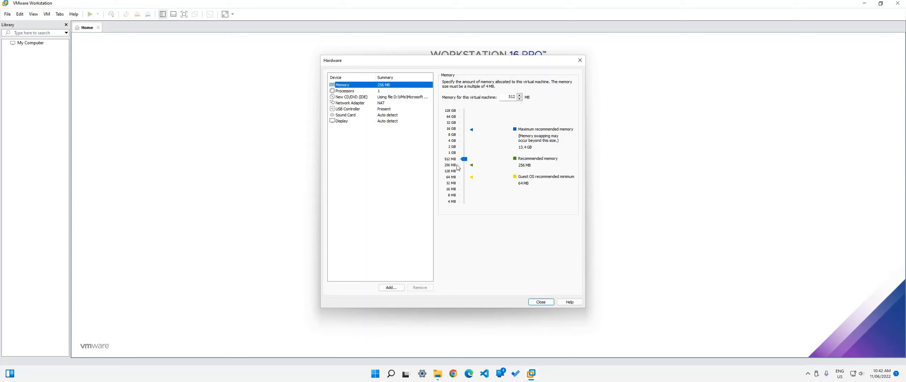
pyautogui.click(539, 303)
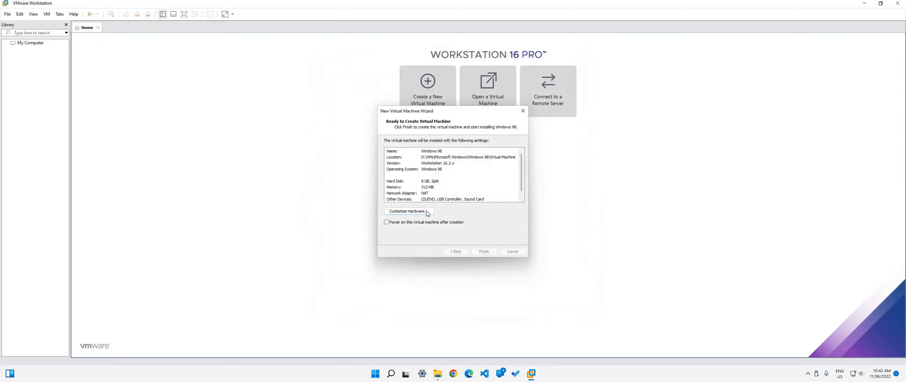
# Step: Finish the wizard to create the Windows 98 VM with 512 MB memory and 8 GB disk
pyautogui.click(511, 251)
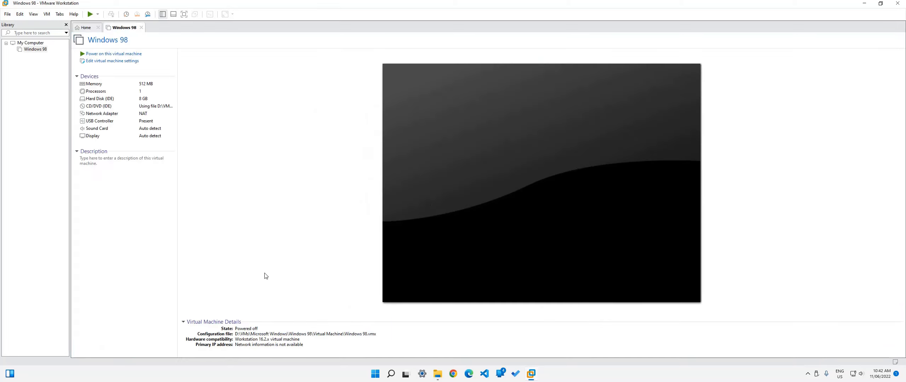
pyautogui.moveTo(121, 53)
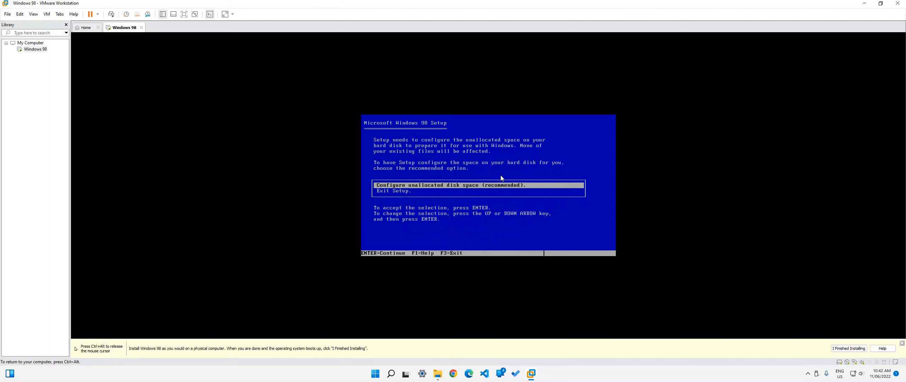
# Step: Let Windows 98 Setup configure the unallocated disk space and restart the VM
pyautogui.press('enter')
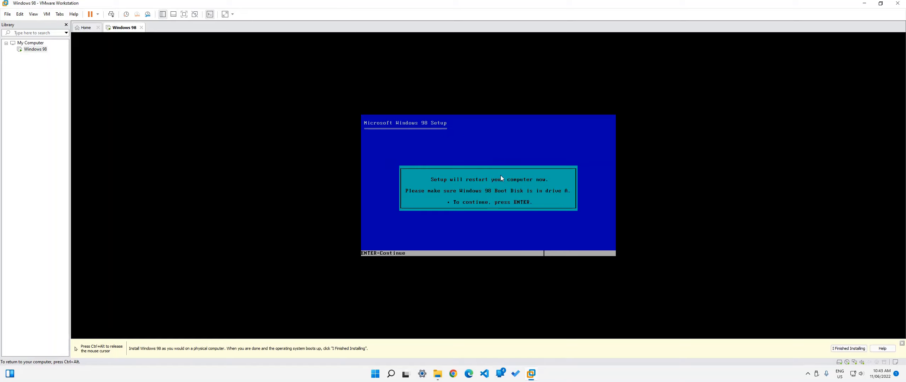
pyautogui.press('enter')
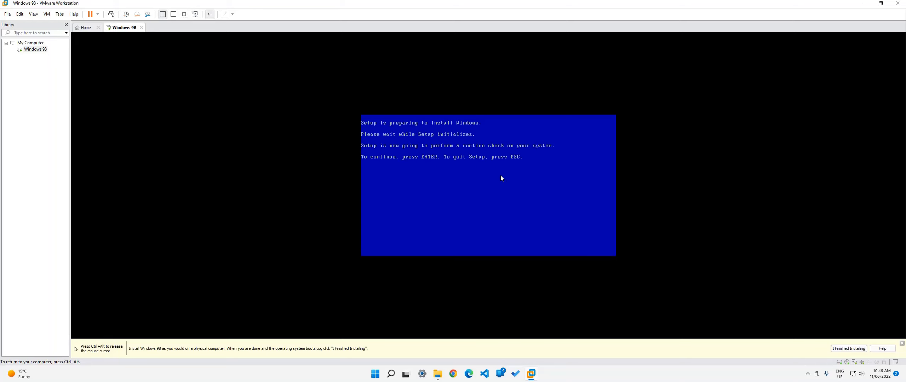
# Step: Run the routine system check and continue past the Setup welcome to Select Directory
pyautogui.press('enter')
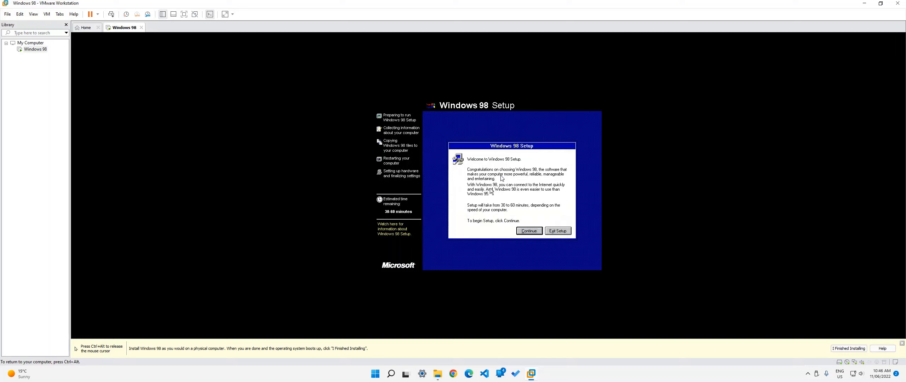
pyautogui.moveTo(497, 214)
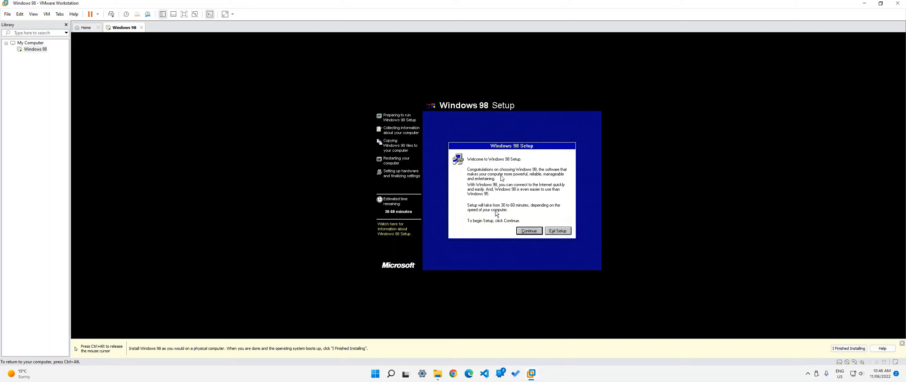
pyautogui.moveTo(498, 214)
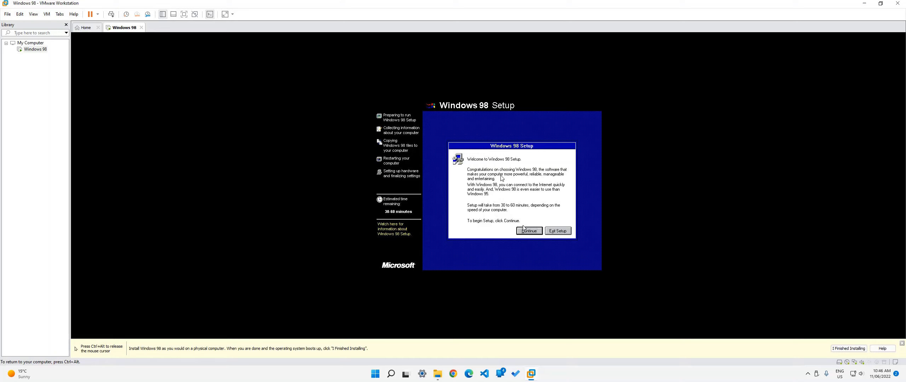
pyautogui.click(528, 231)
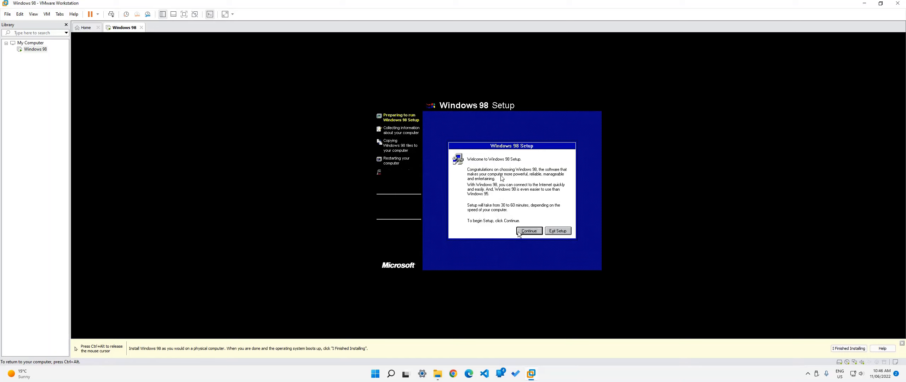
pyautogui.click(528, 231)
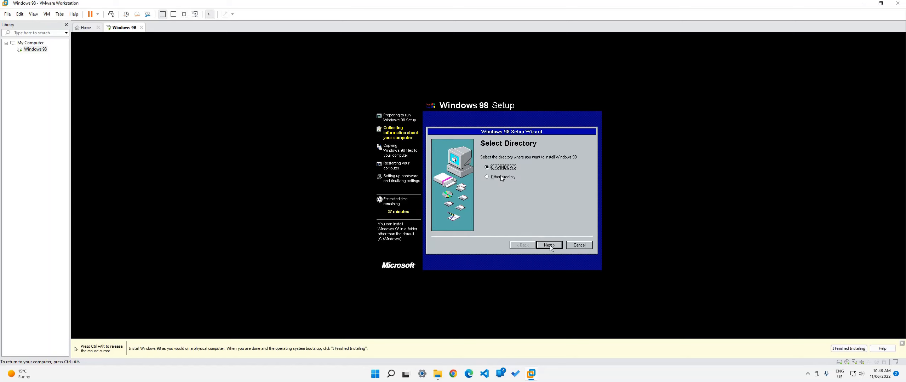
# Step: Keep C:\WINDOWS as the install folder and the Typical setup option
pyautogui.click(547, 244)
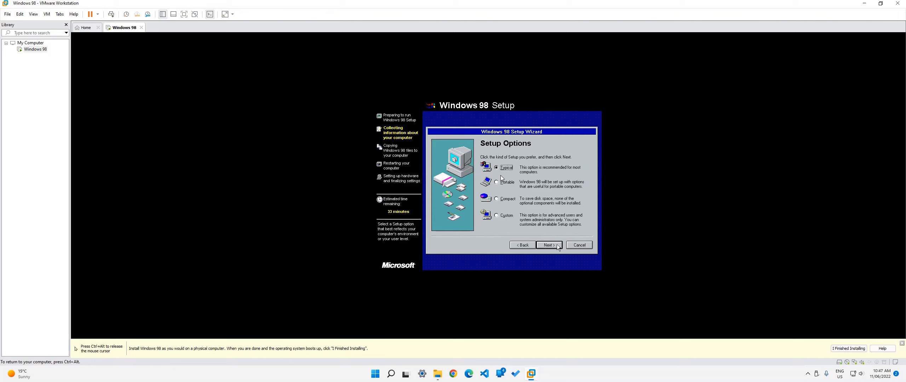
pyautogui.click(547, 245)
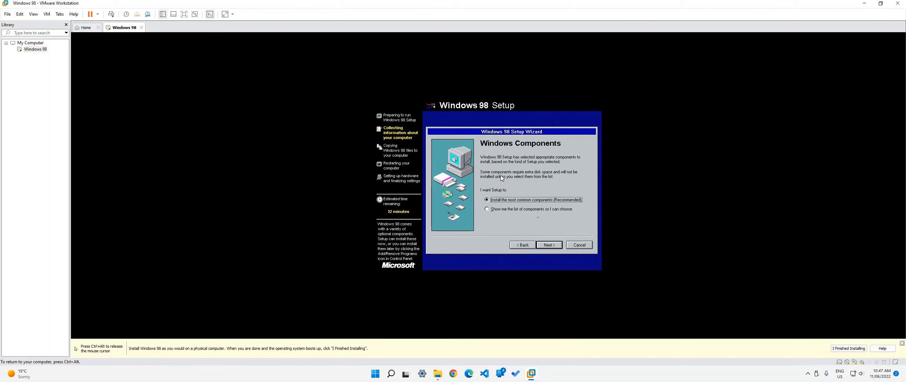
# Step: Install the recommended components and name and describe the computer as Windows 98
pyautogui.click(548, 245)
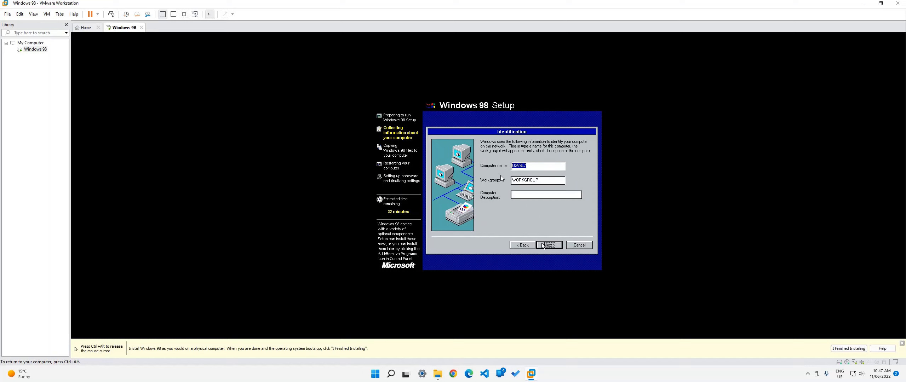
pyautogui.write('Windows-98')
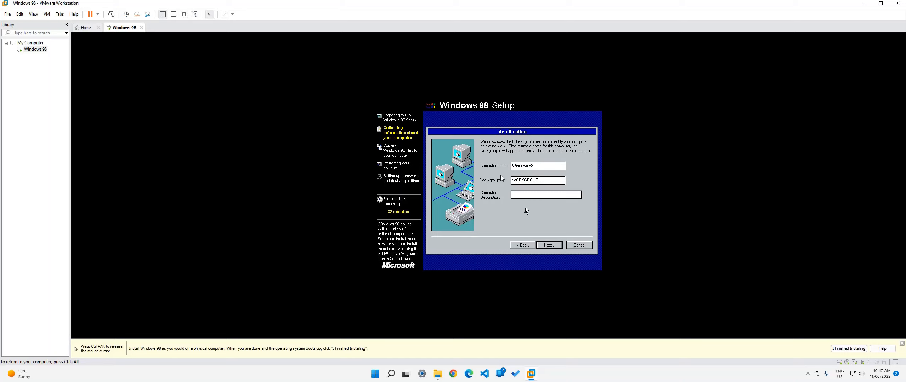
pyautogui.write('Windows 98')
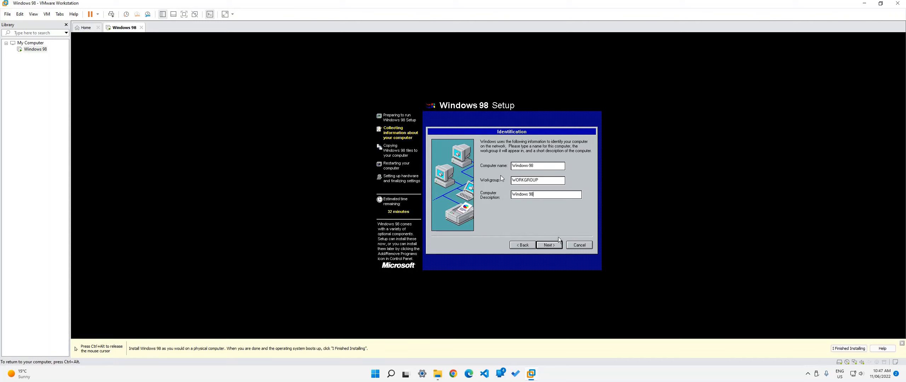
pyautogui.click(548, 245)
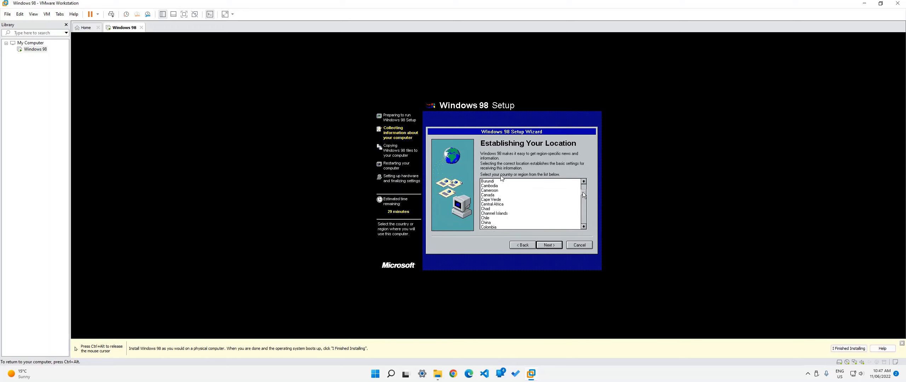
pyautogui.moveTo(583, 191)
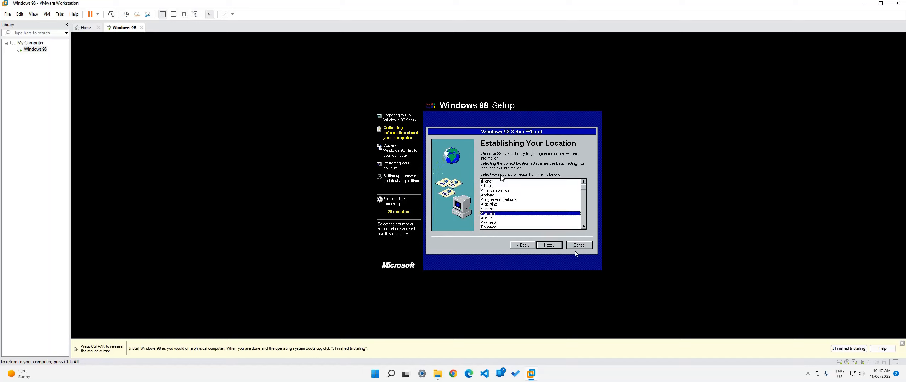
# Step: Confirm Australia as the location and start copying the Windows 98 files
pyautogui.click(547, 245)
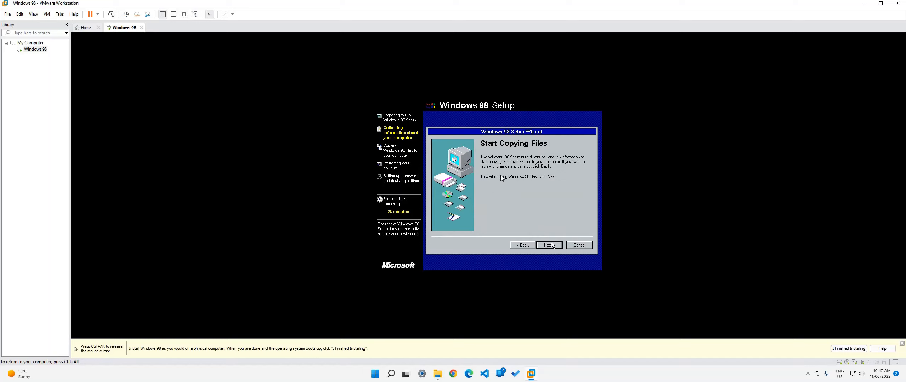
pyautogui.click(549, 245)
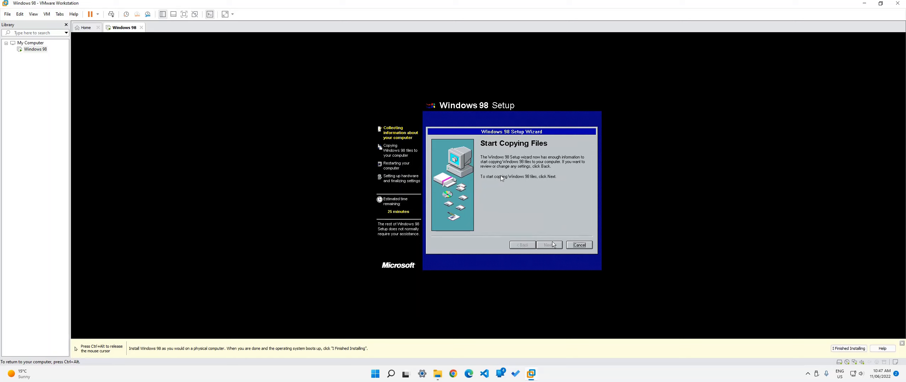
# Step: Let Windows 98 Setup copy its files until the progress bar reaches about 98%
pyautogui.click(548, 245)
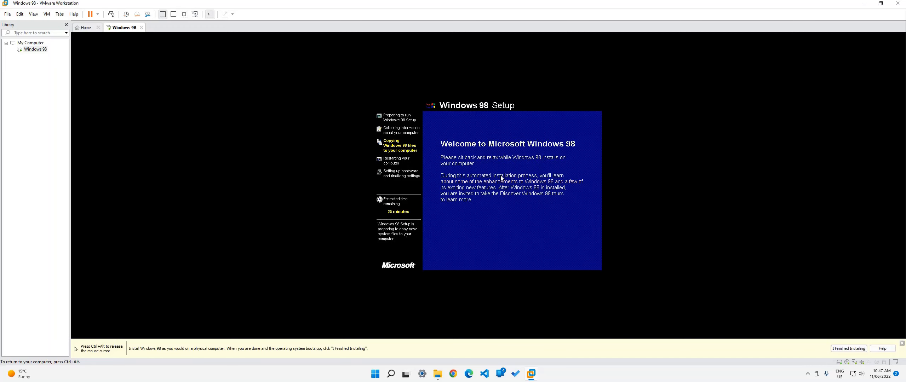
pyautogui.moveTo(393, 249)
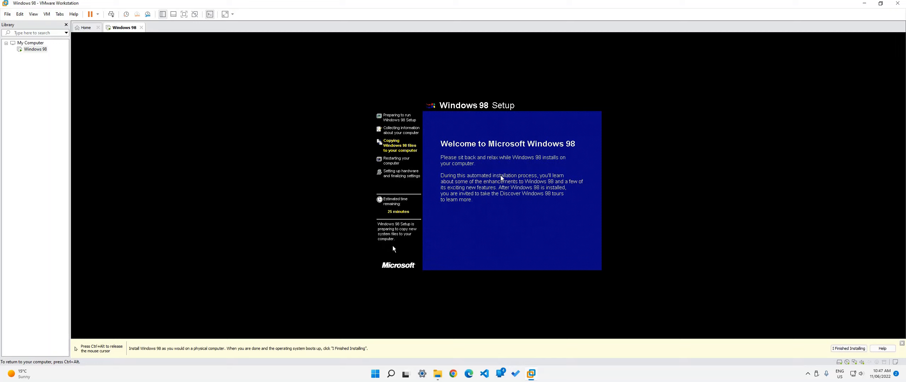
pyautogui.moveTo(448, 246)
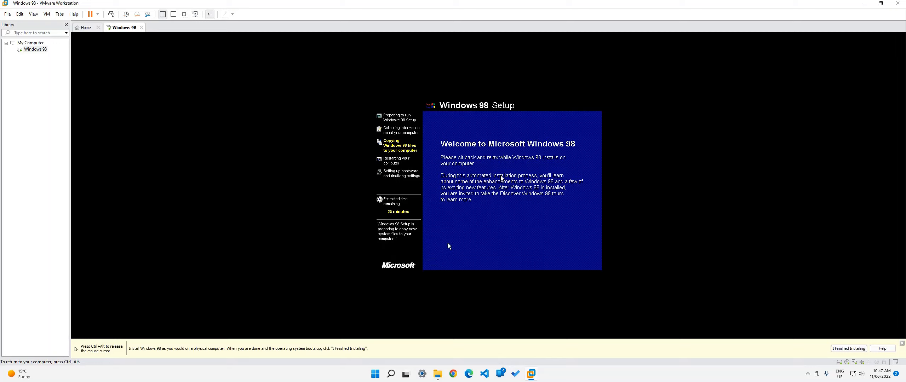
pyautogui.moveTo(393, 212)
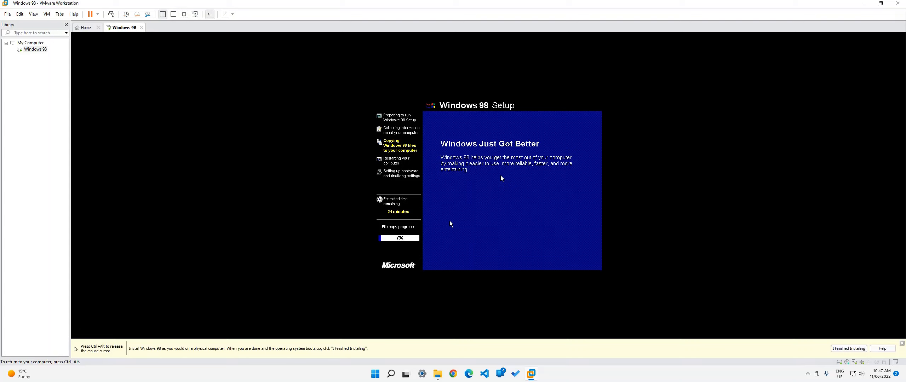
pyautogui.moveTo(474, 209)
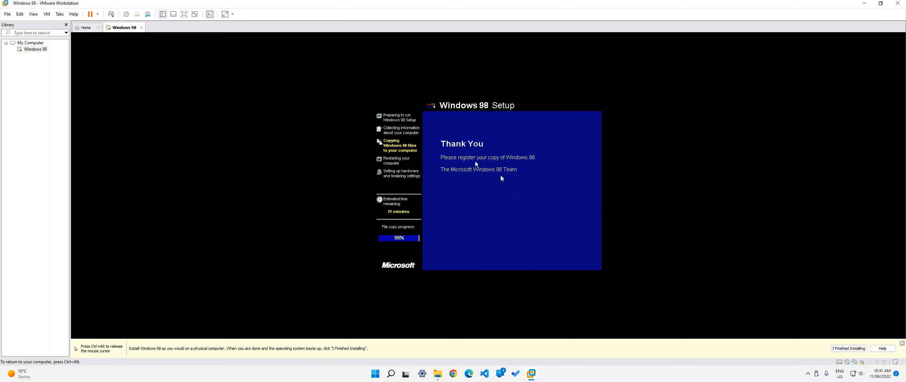
pyautogui.moveTo(501, 169)
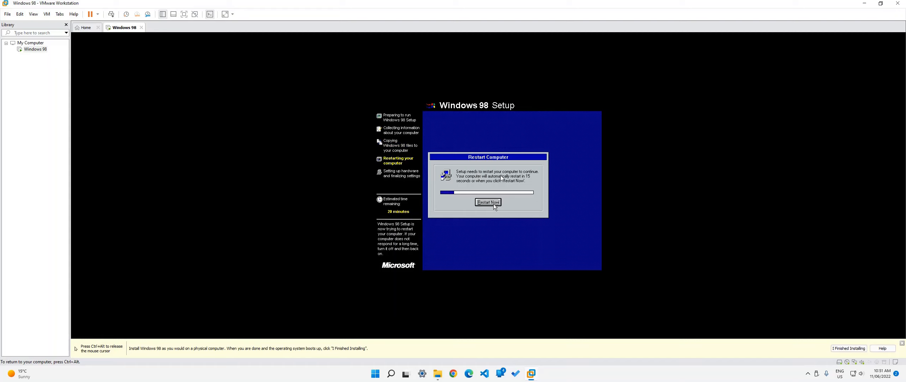
# Step: Choose Restart Now so the VM reboots and Setup continues to User Information
pyautogui.click(487, 202)
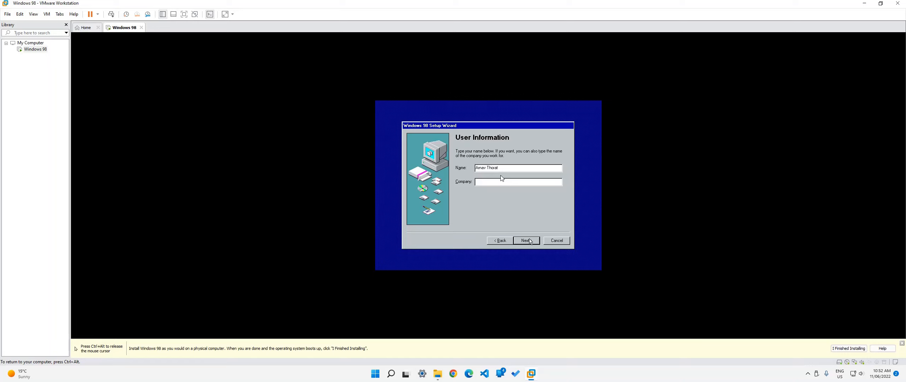
# Step: Confirm the user information and accept the license agreement, reaching the product key prompt
pyautogui.click(525, 240)
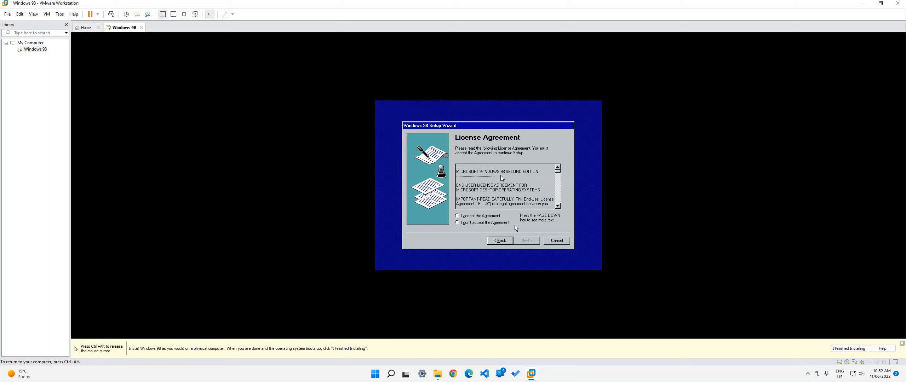
pyautogui.click(458, 215)
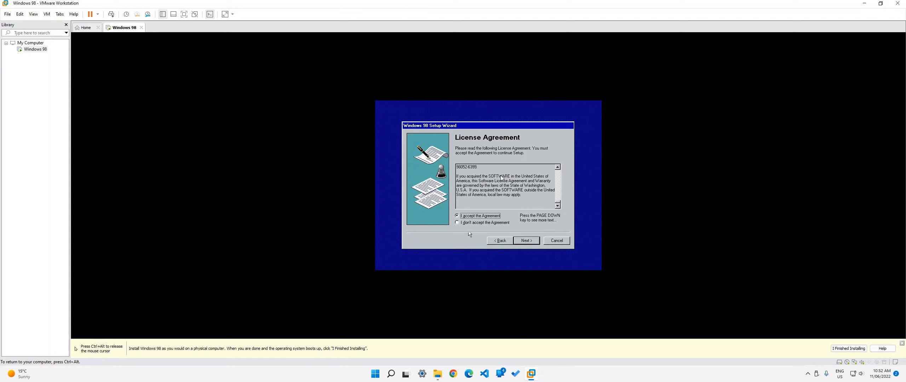
pyautogui.click(524, 240)
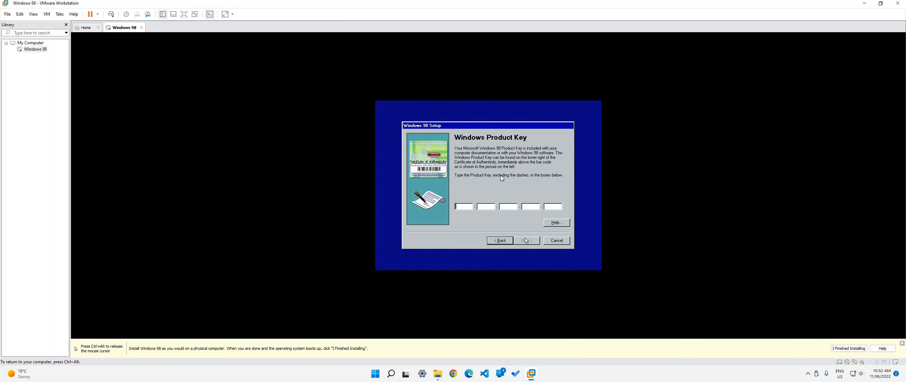
pyautogui.moveTo(502, 232)
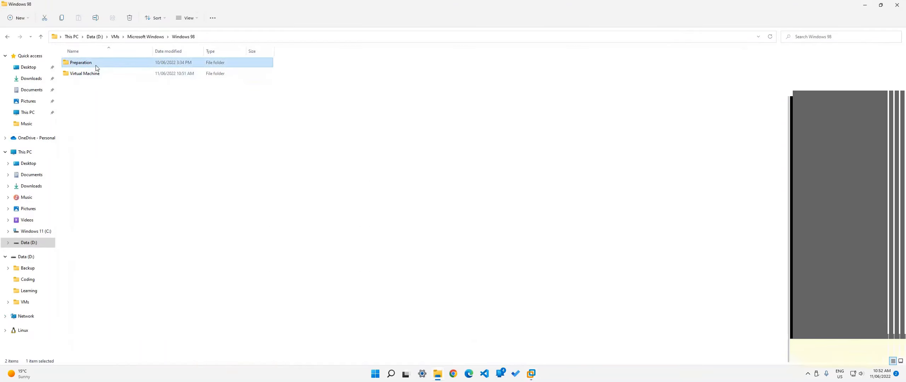
# Step: Open the Preparation folder and its Product Key text document in Notepad
pyautogui.doubleClick(80, 62)
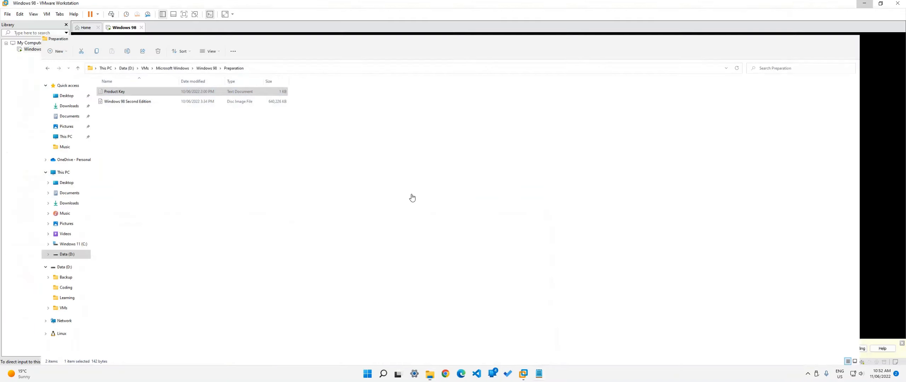
pyautogui.doubleClick(114, 92)
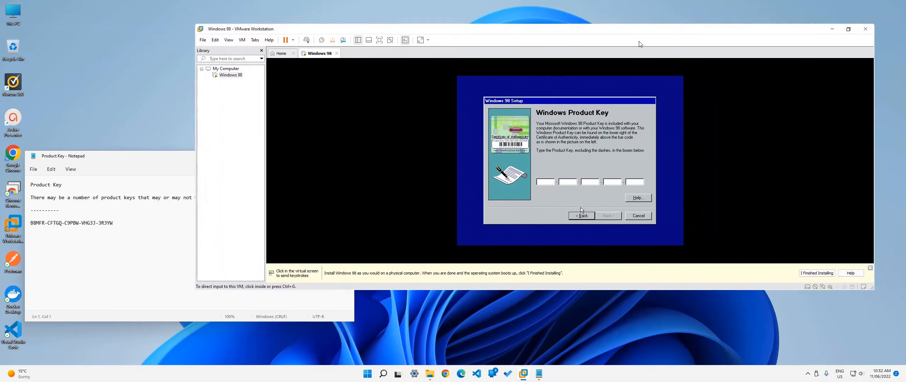
pyautogui.click(545, 182)
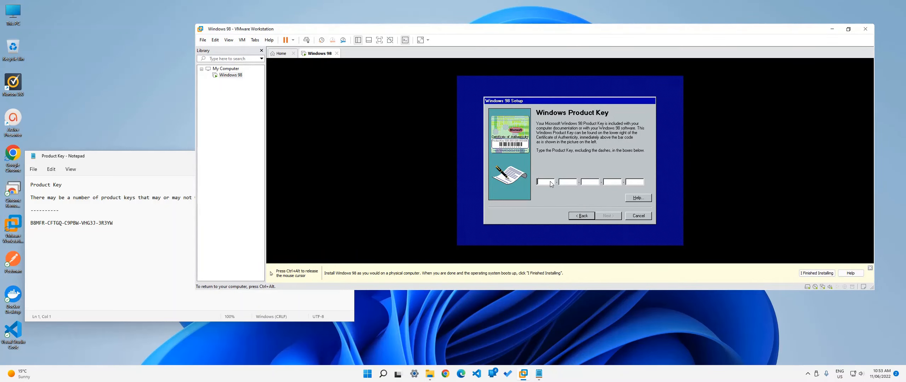
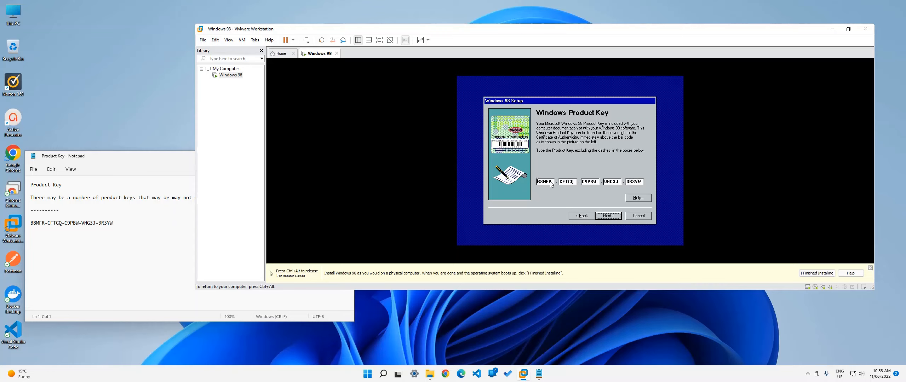
pyautogui.moveTo(460, 140)
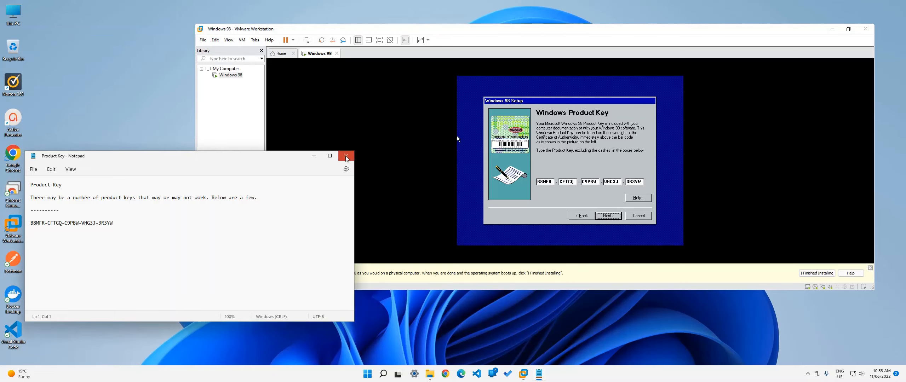
# Step: Close Notepad, maximize VMware, accept the key and finish the Start Wizard
pyautogui.click(346, 159)
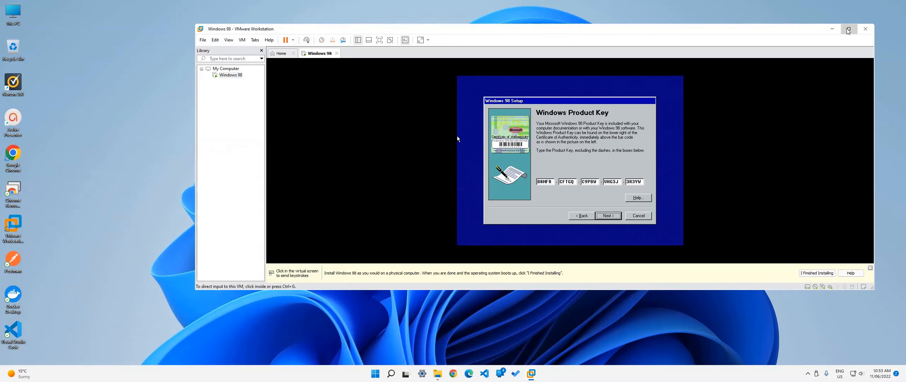
pyautogui.click(848, 29)
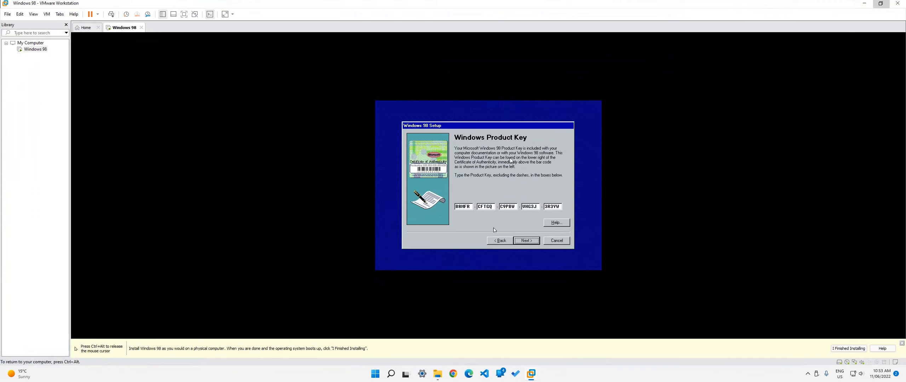
pyautogui.click(525, 240)
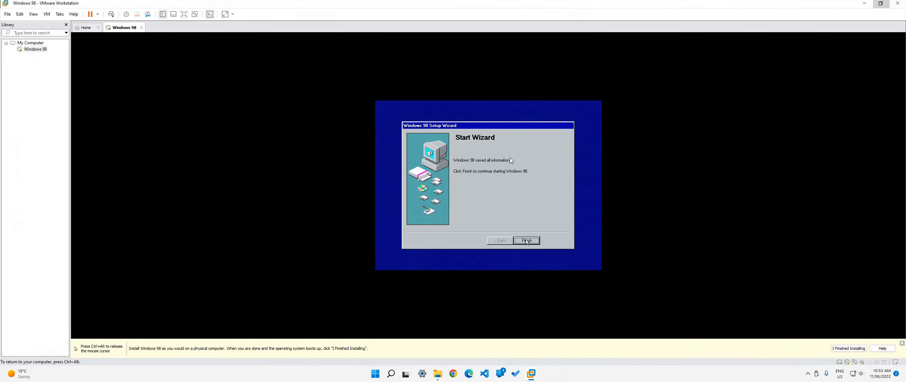
pyautogui.click(525, 241)
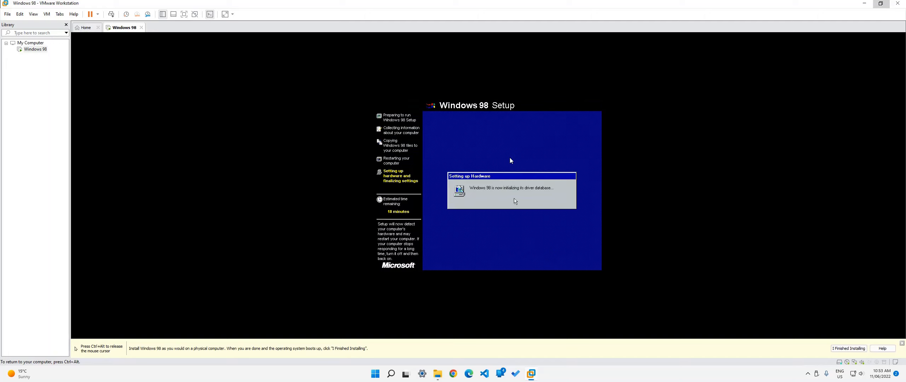
pyautogui.moveTo(484, 212)
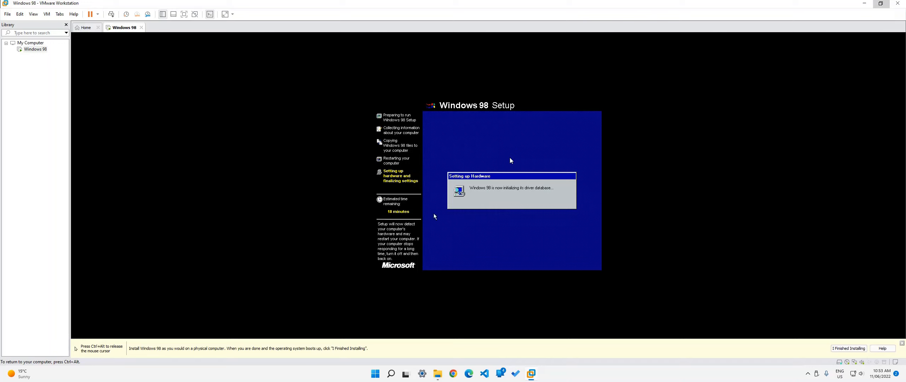
pyautogui.moveTo(404, 228)
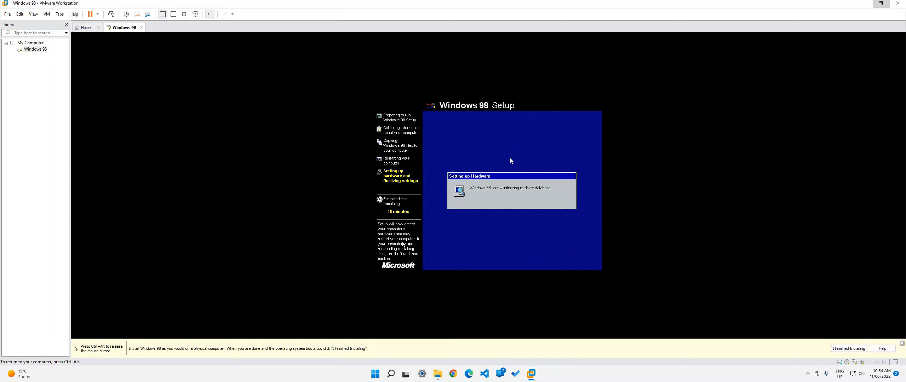
pyautogui.moveTo(412, 246)
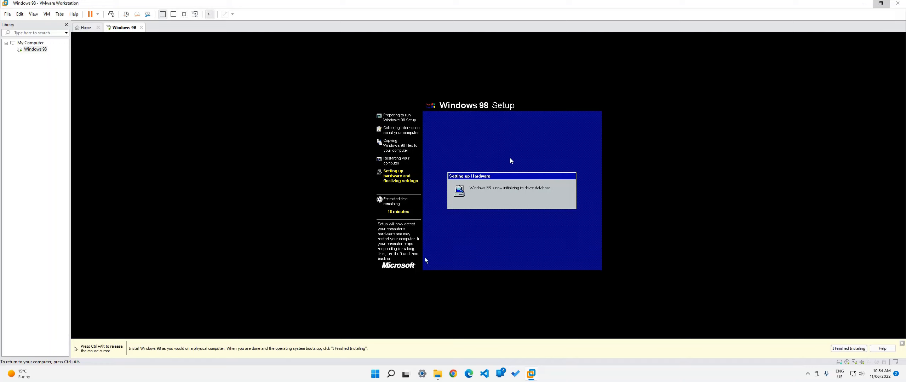
pyautogui.moveTo(378, 224)
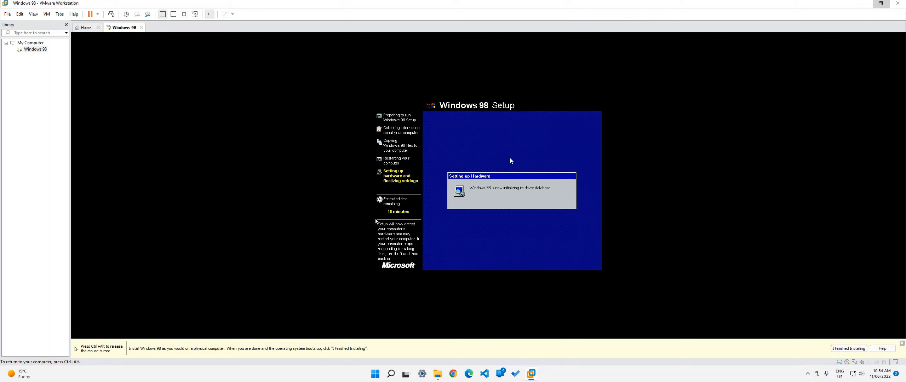
pyautogui.moveTo(424, 245)
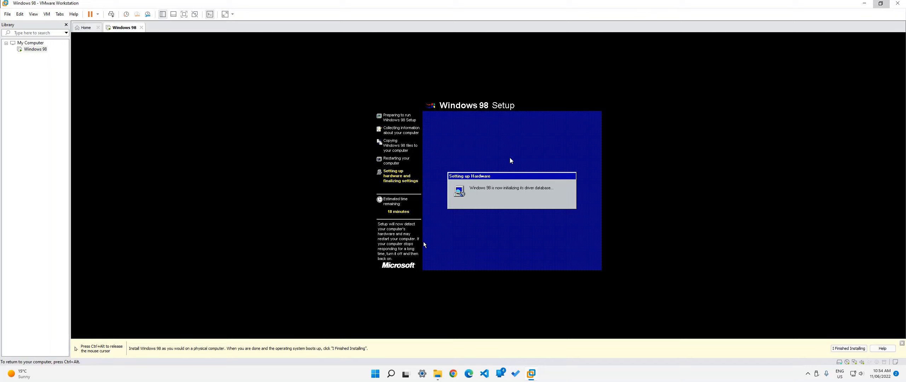
pyautogui.moveTo(442, 215)
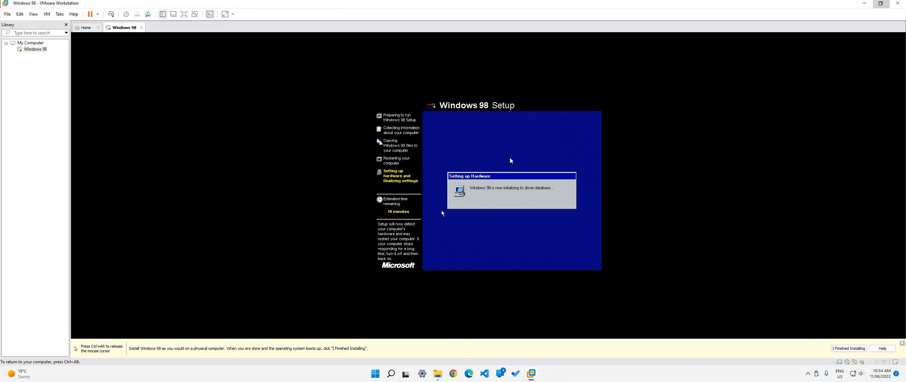
pyautogui.moveTo(457, 221)
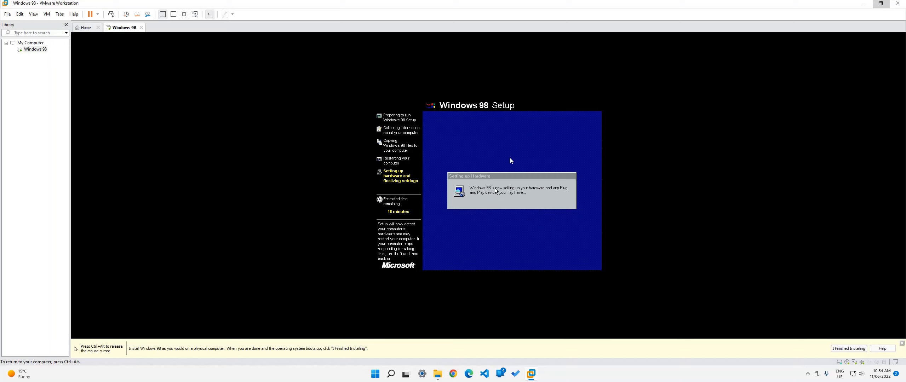
pyautogui.moveTo(491, 220)
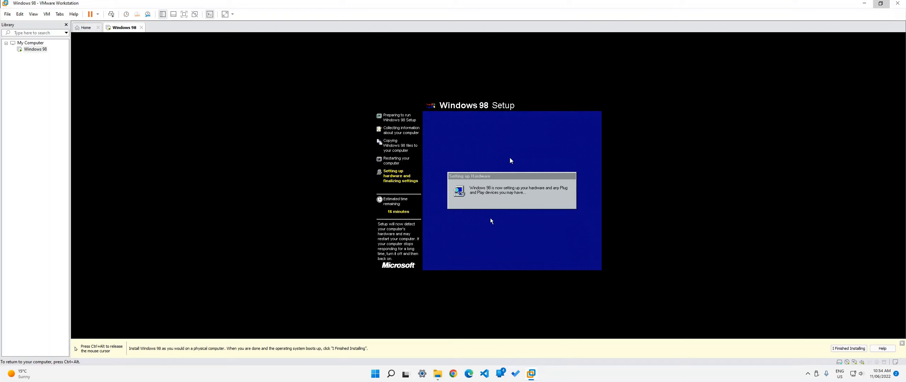
pyautogui.moveTo(511, 247)
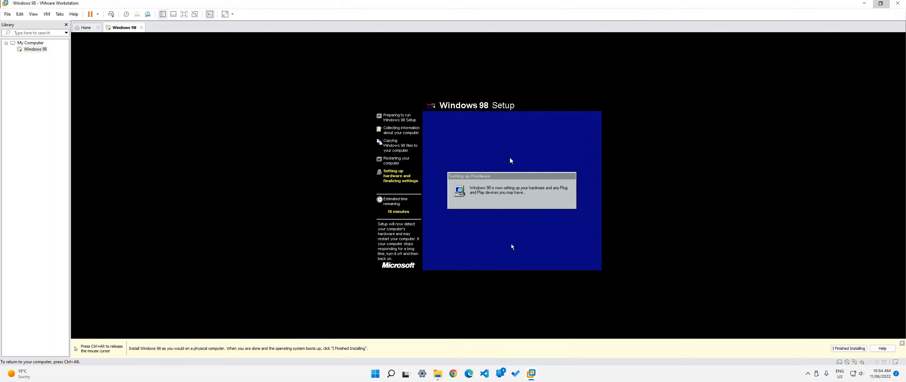
pyautogui.moveTo(511, 242)
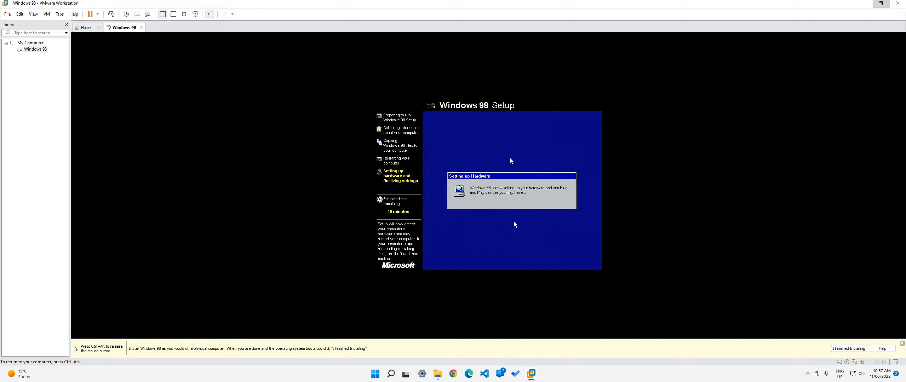
pyautogui.moveTo(510, 248)
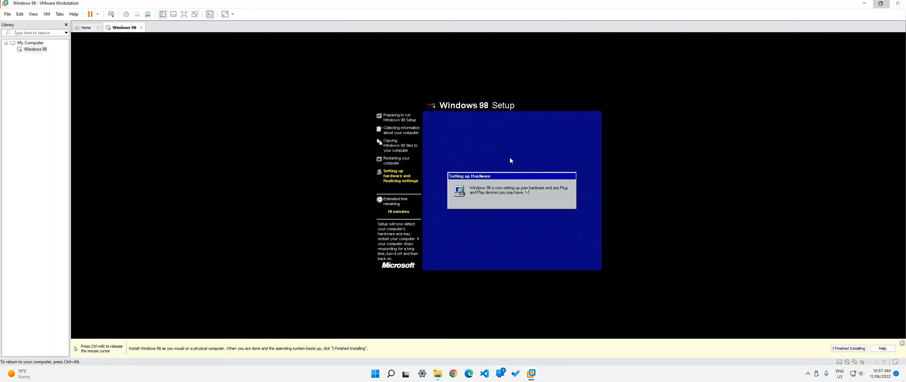
pyautogui.moveTo(519, 153)
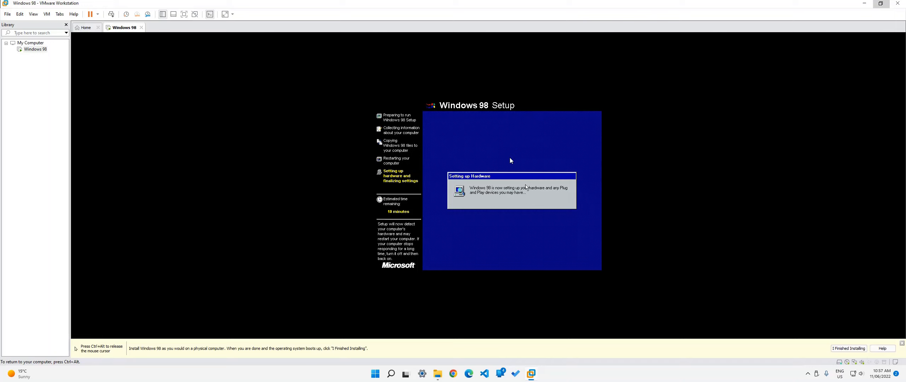
pyautogui.moveTo(517, 214)
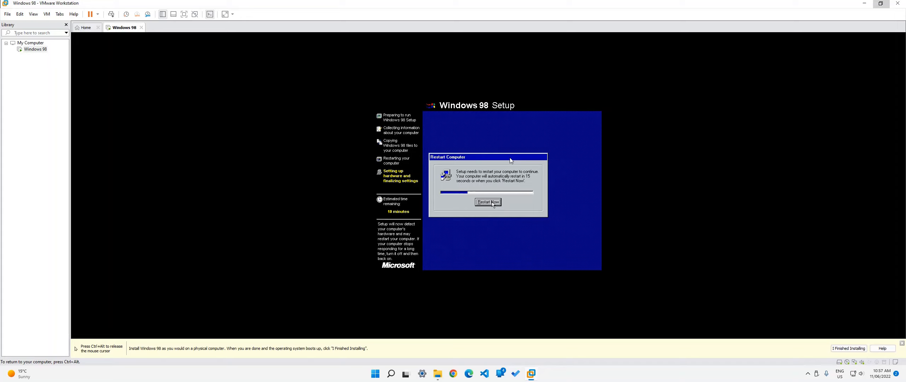
# Step: Choose Restart Now so the VM reboots into the Date/Time Properties stage
pyautogui.click(487, 201)
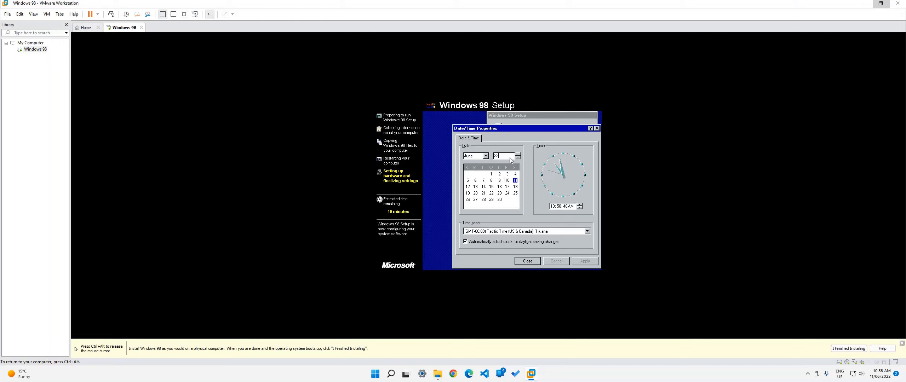
# Step: Set the time zone to (GMT+10:00) Canberra, Melbourne, Sydney
pyautogui.click(587, 231)
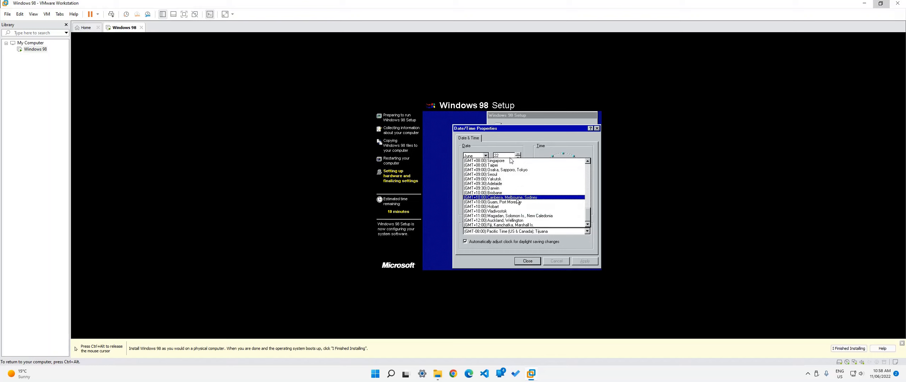
pyautogui.click(498, 198)
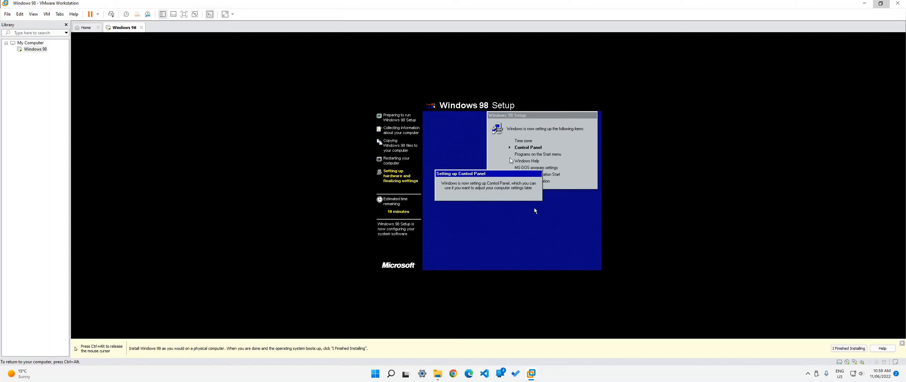
pyautogui.moveTo(497, 201)
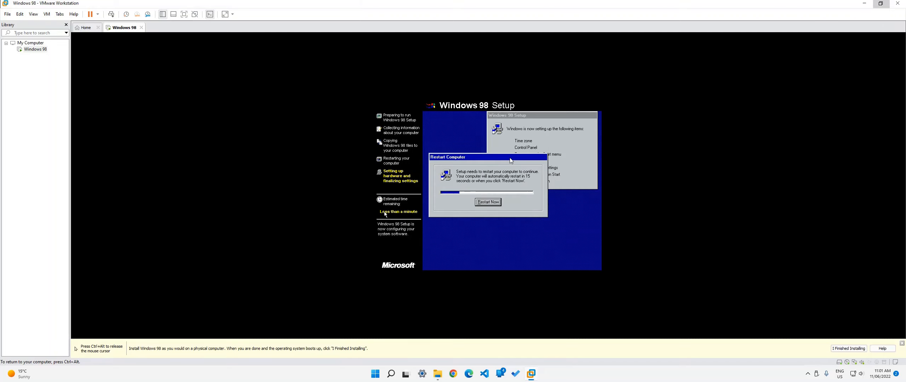
# Step: Choose Restart Now so the VM reboots to the Enter Network Password prompt
pyautogui.click(488, 201)
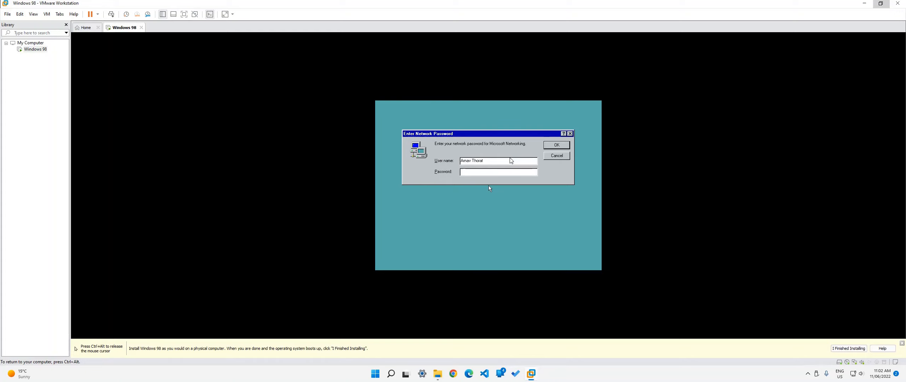
# Step: Log in with the network password and set a matching Windows password after the mismatch warning
pyautogui.click(498, 171)
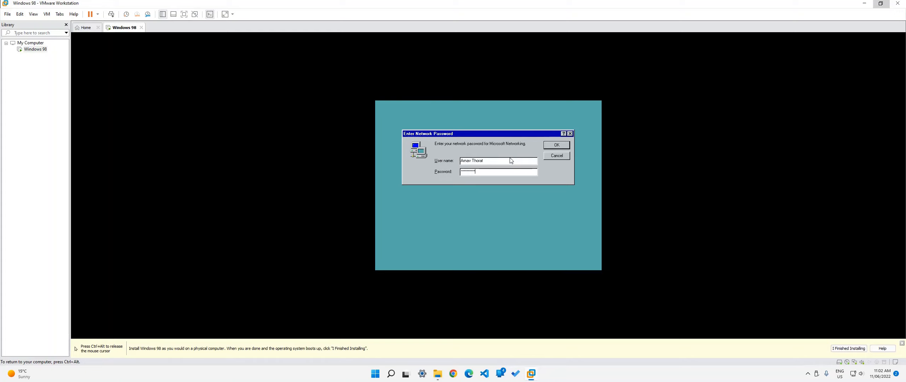
pyautogui.write('*')
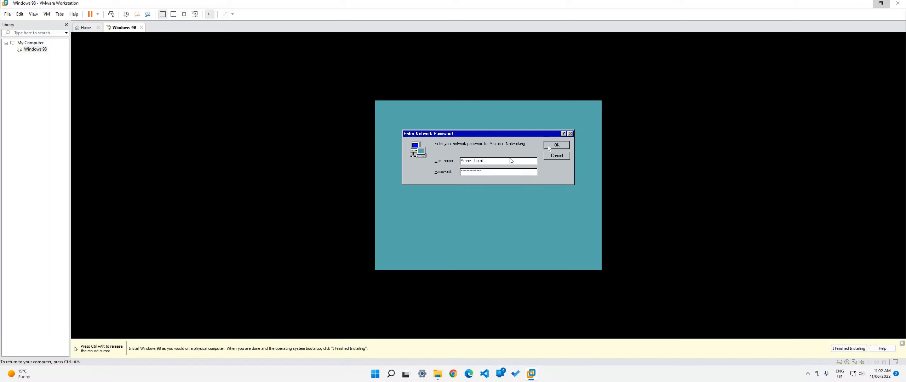
pyautogui.click(556, 144)
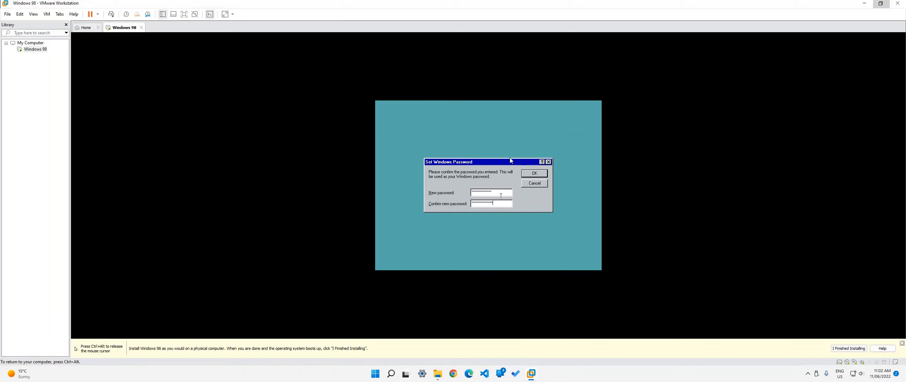
pyautogui.click(533, 173)
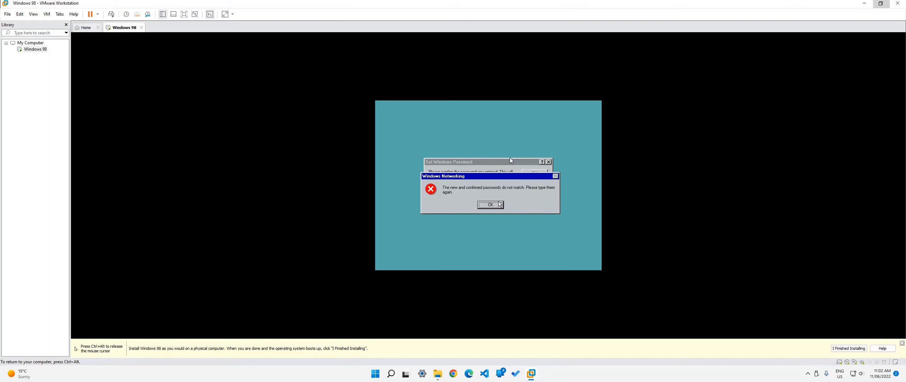
pyautogui.click(490, 205)
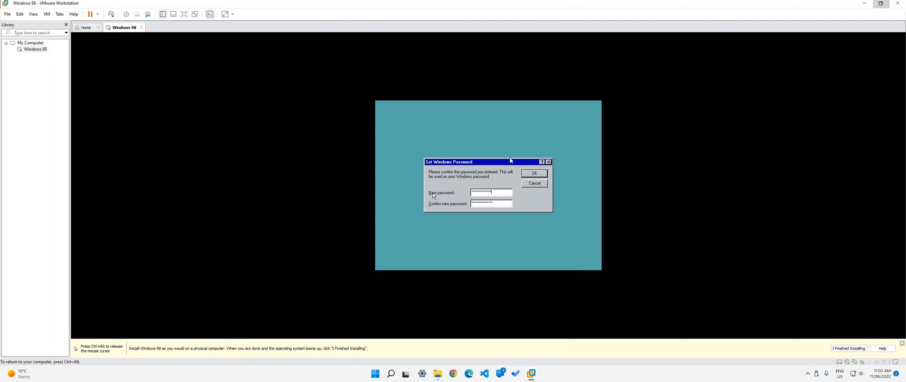
pyautogui.click(533, 173)
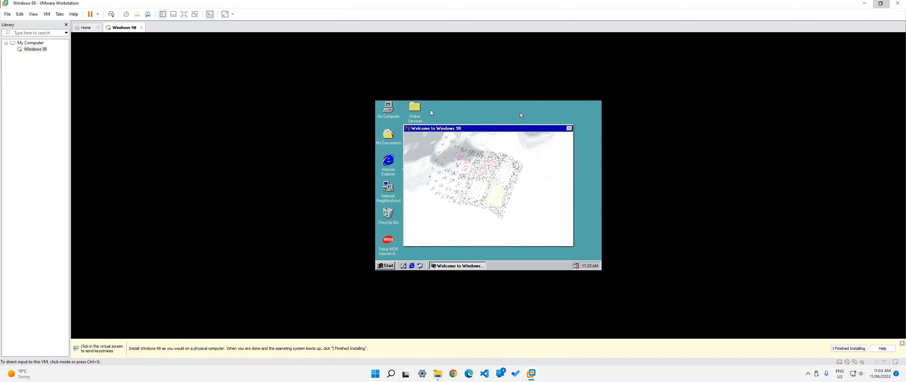
# Step: Hand input control to the VM once the Windows 98 desktop has loaded
pyautogui.click(46, 14)
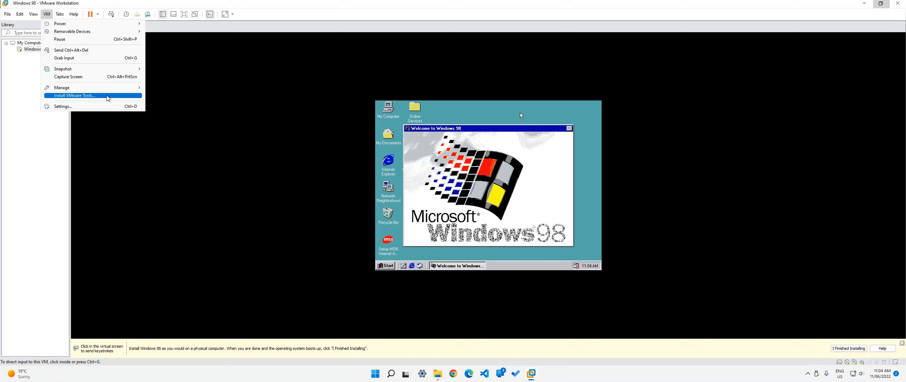
pyautogui.moveTo(192, 174)
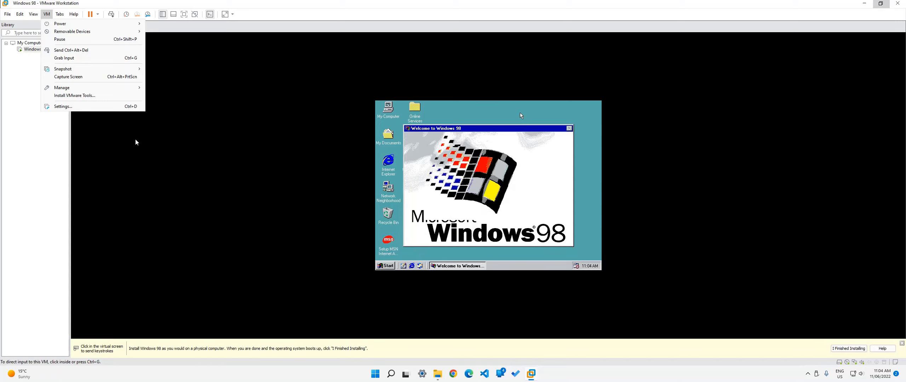
pyautogui.moveTo(331, 286)
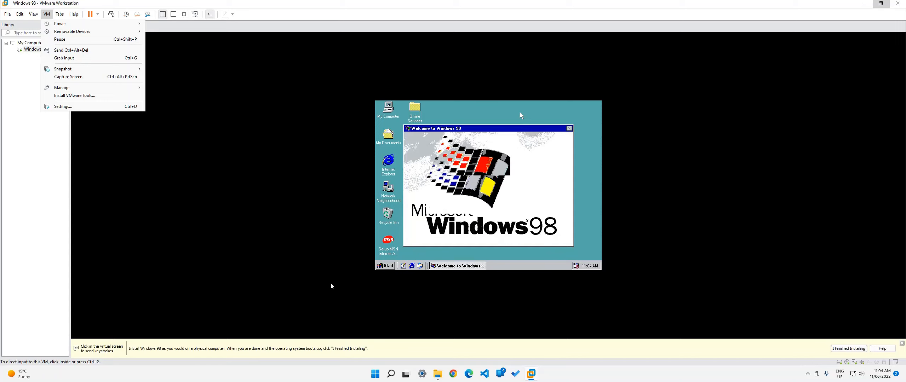
pyautogui.moveTo(292, 285)
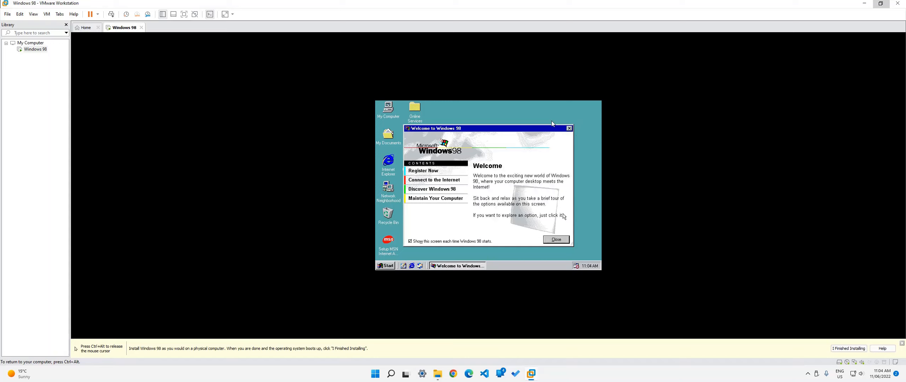
# Step: Dismiss the Welcome to Windows 98 window and approve disconnecting the locked CD-ROM drive
pyautogui.click(555, 239)
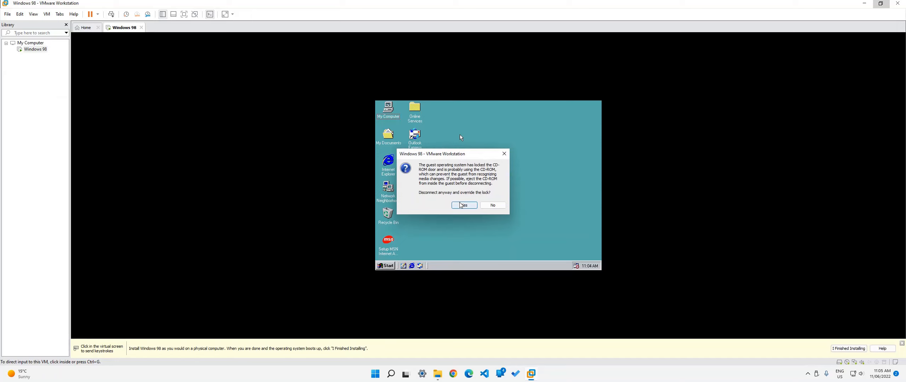
pyautogui.click(463, 205)
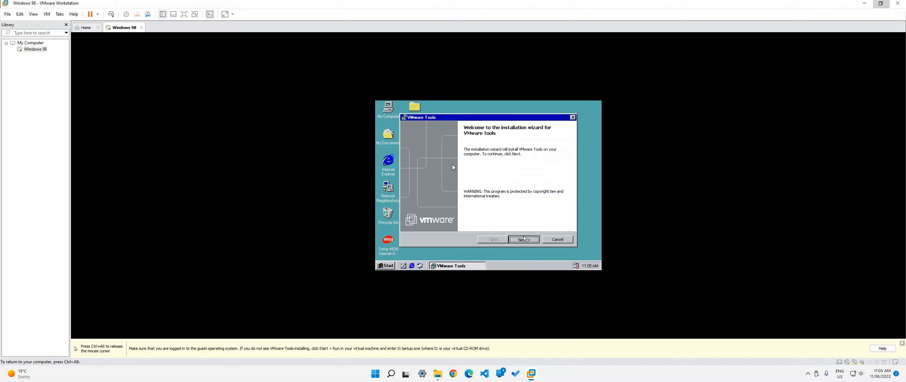
# Step: Advance the VMware Tools wizard past welcome, keep the Typical setup type and start installing
pyautogui.click(523, 239)
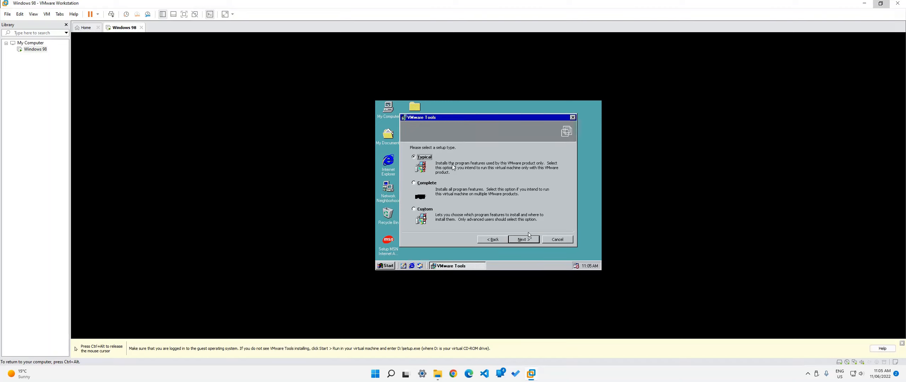
pyautogui.click(523, 240)
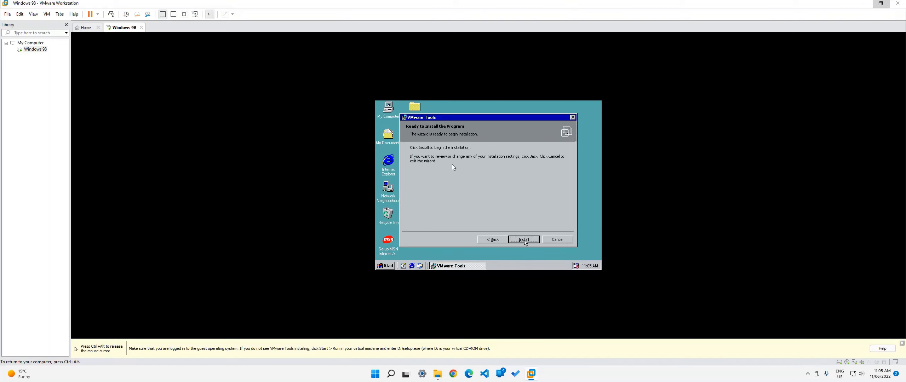
pyautogui.click(523, 239)
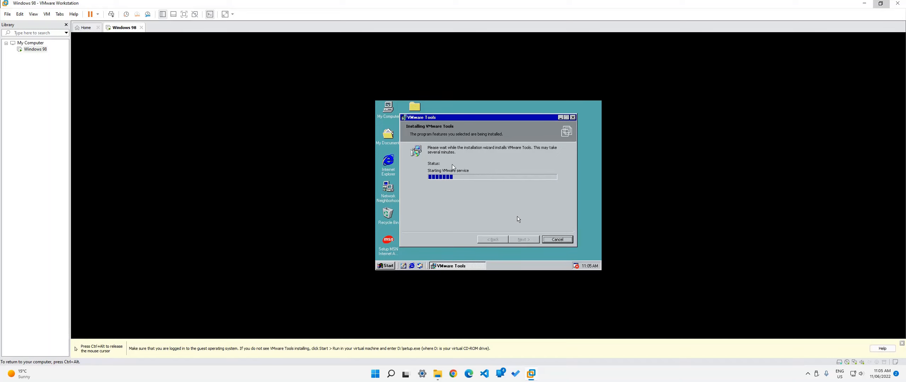
pyautogui.moveTo(520, 212)
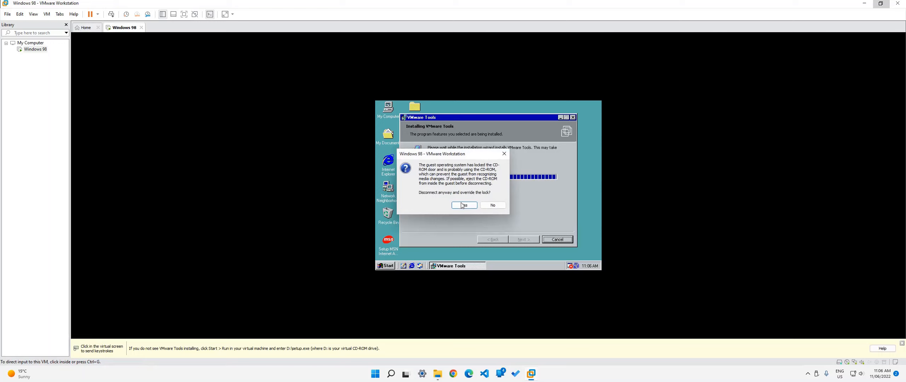
# Step: Override the CD-ROM lock to eject the tools disc, finish the wizard and restart Windows 98
pyautogui.click(464, 205)
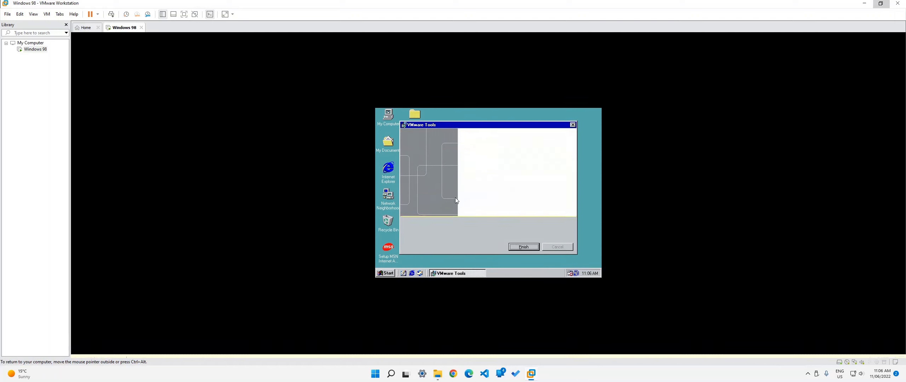
pyautogui.click(522, 247)
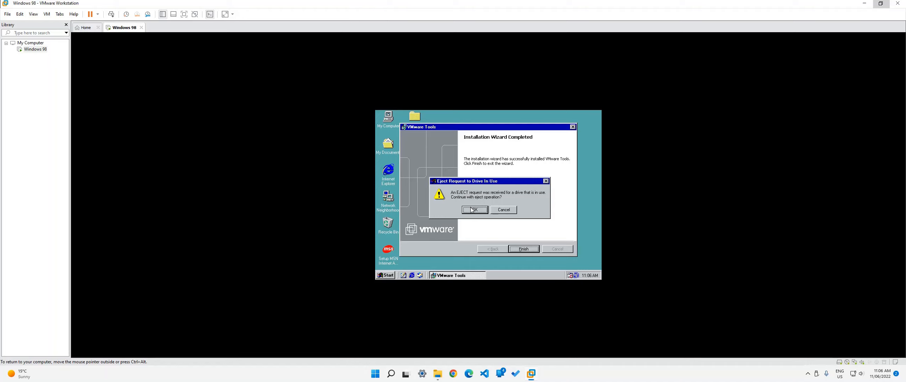
pyautogui.click(474, 209)
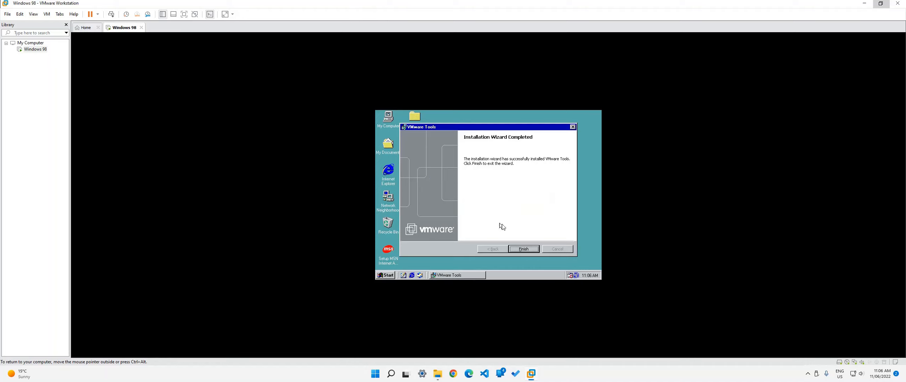
pyautogui.click(523, 249)
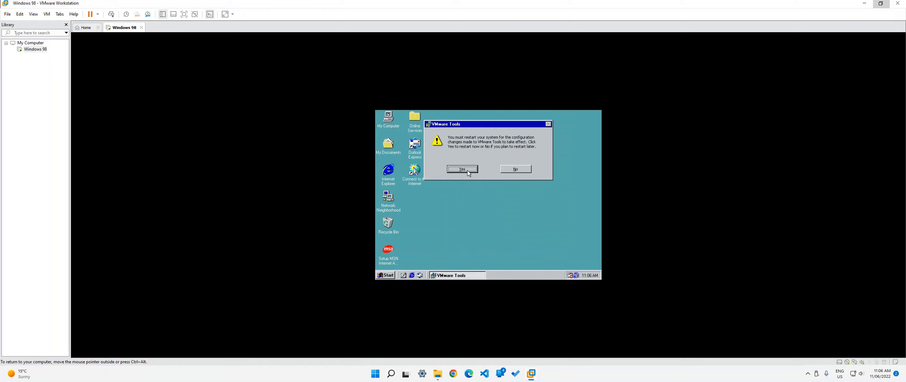
pyautogui.click(461, 170)
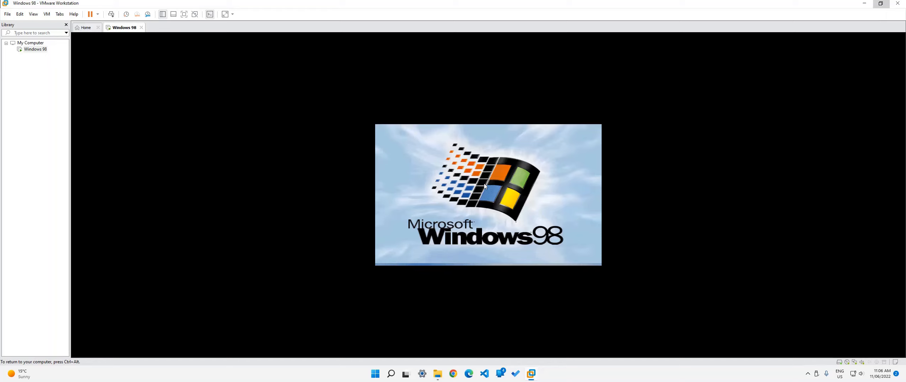
# Step: Enter the network password in the login dialog and sign in to Windows 98
pyautogui.click(33, 14)
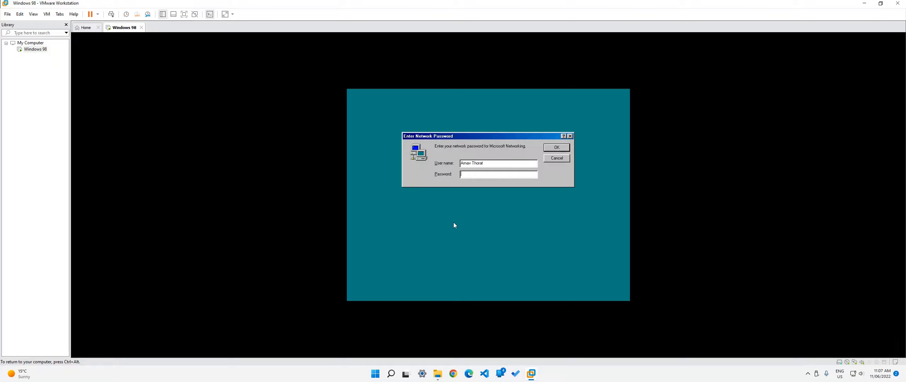
pyautogui.write('*')
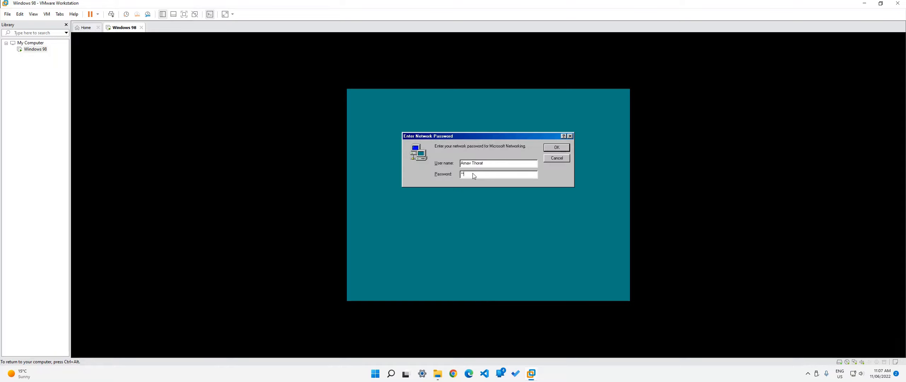
pyautogui.write('password')
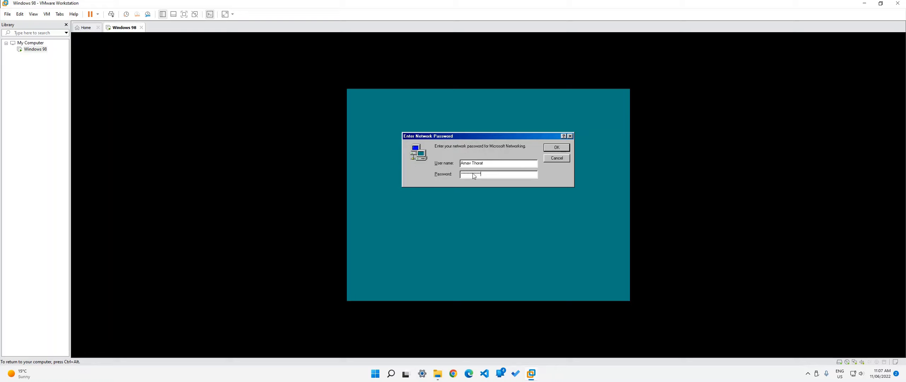
pyautogui.click(555, 147)
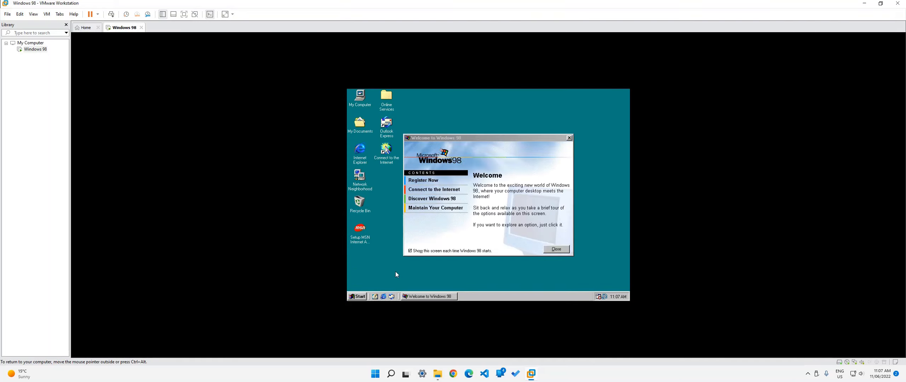
pyautogui.moveTo(371, 245)
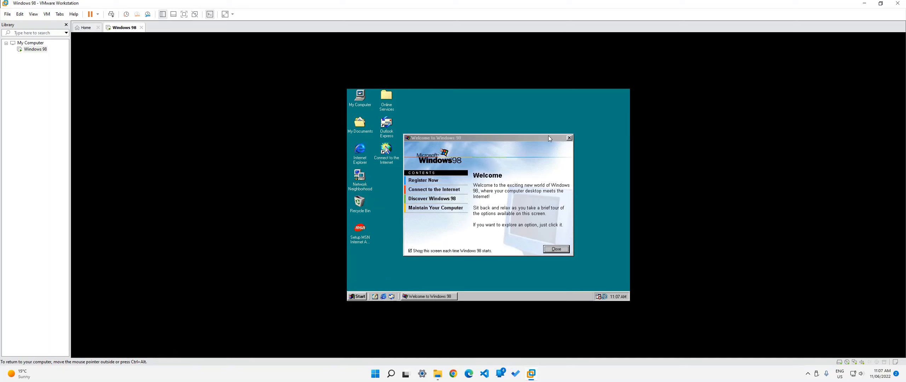
# Step: Dismiss Welcome and raise the Screen area in Display Properties Settings to 1280 by 1024
pyautogui.click(555, 249)
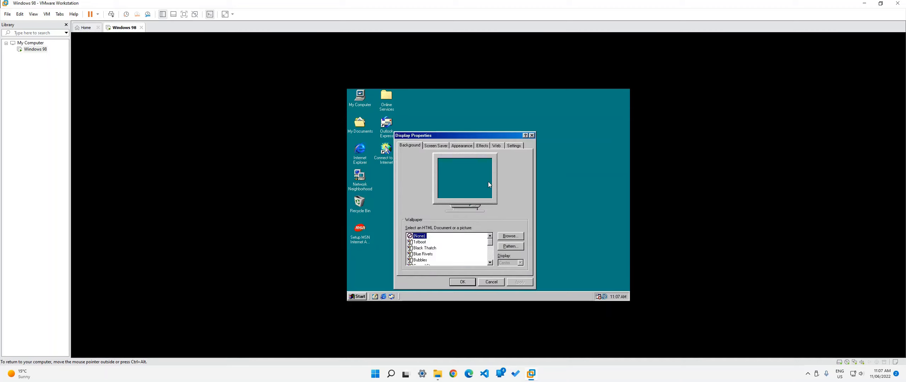
pyautogui.click(514, 146)
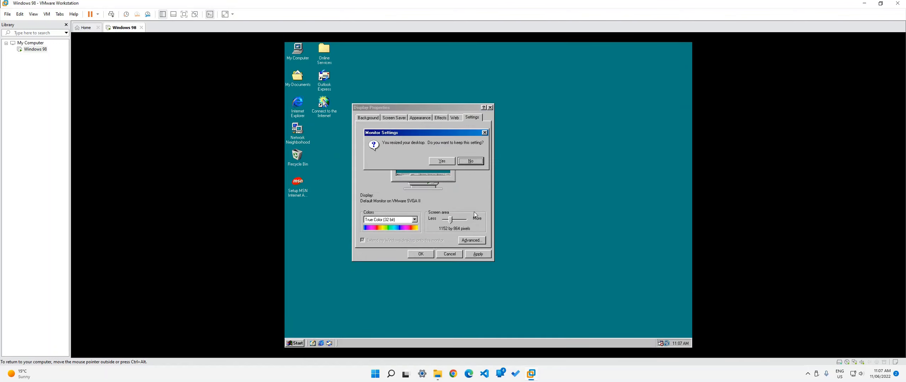
pyautogui.moveTo(444, 186)
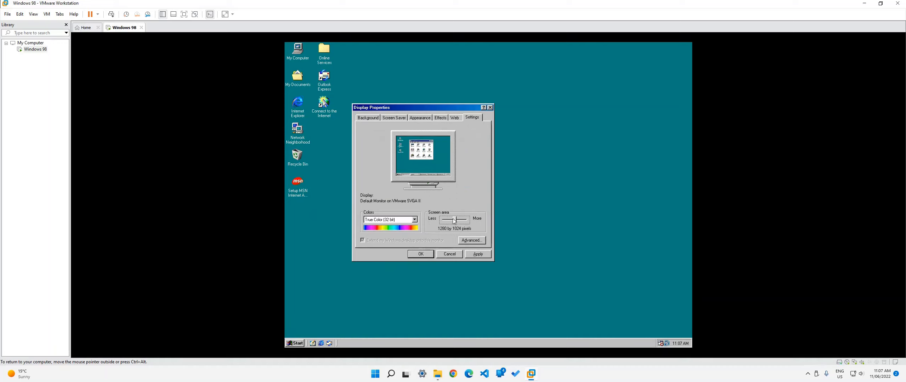
pyautogui.moveTo(454, 221); pyautogui.dragTo(448, 221)
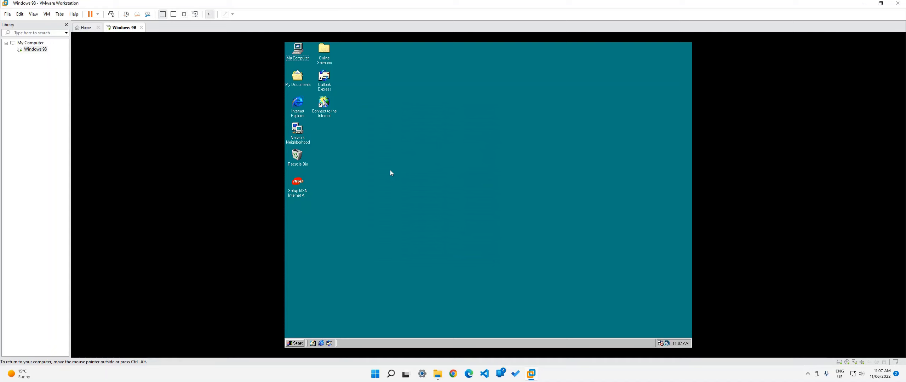
# Step: Peek at the Start menu, then open My Computer and select the C drive
pyautogui.click(295, 344)
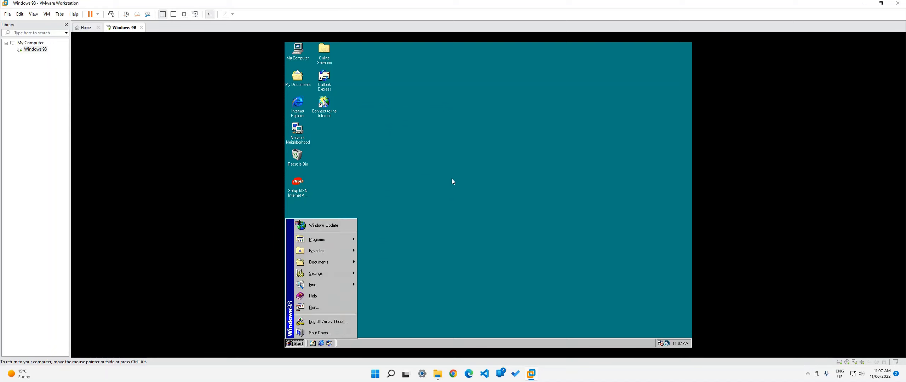
pyautogui.click(427, 181)
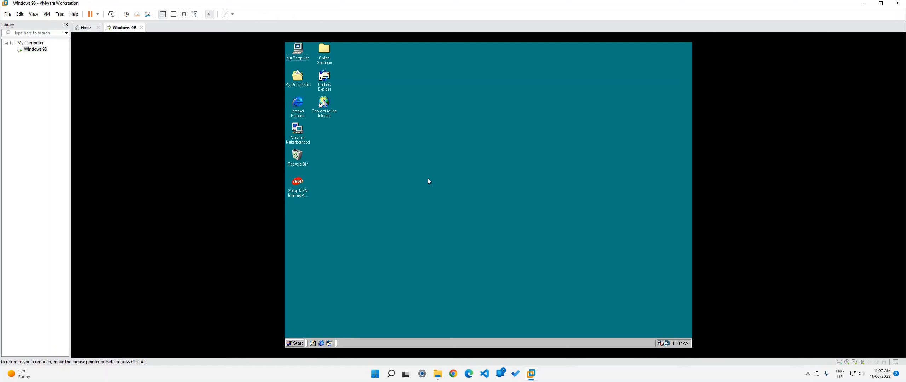
pyautogui.moveTo(291, 36)
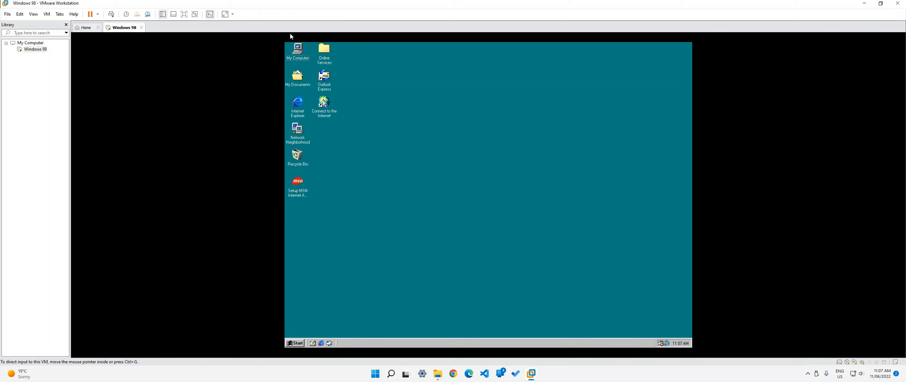
pyautogui.click(297, 52)
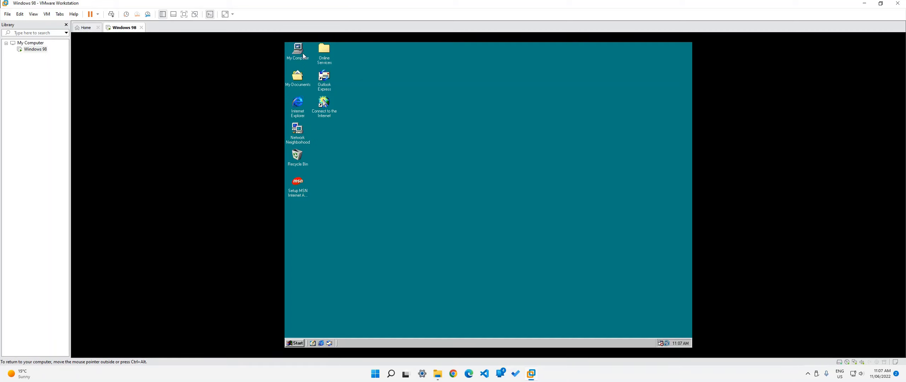
pyautogui.doubleClick(297, 50)
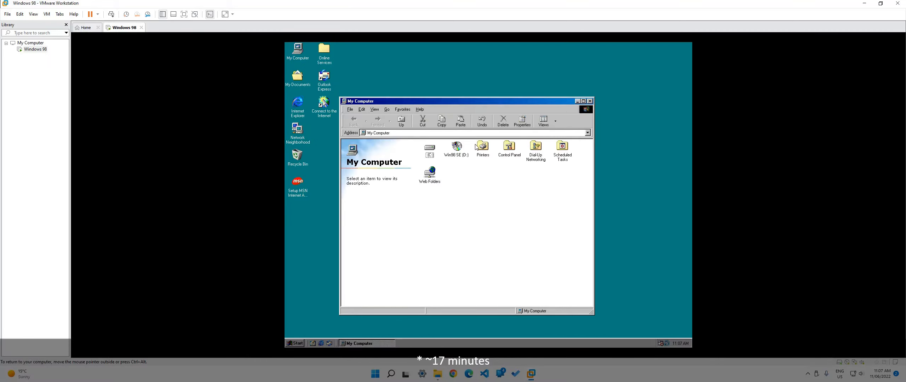
pyautogui.click(429, 145)
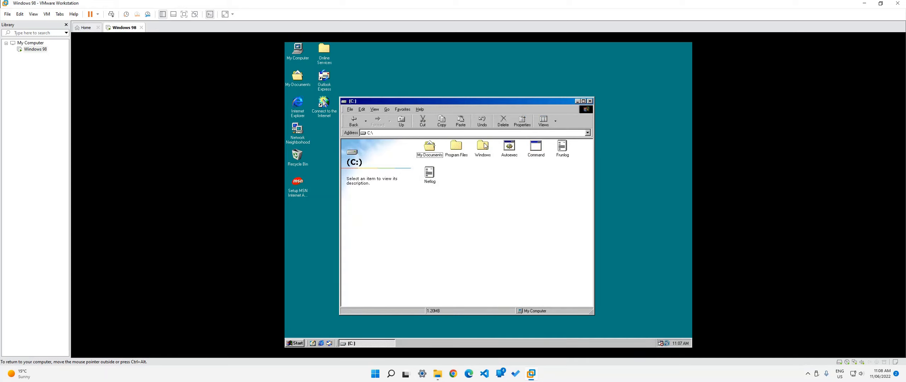
# Step: Browse into C:\WINDOWS, reveal its hidden files and scroll through the contents
pyautogui.doubleClick(482, 147)
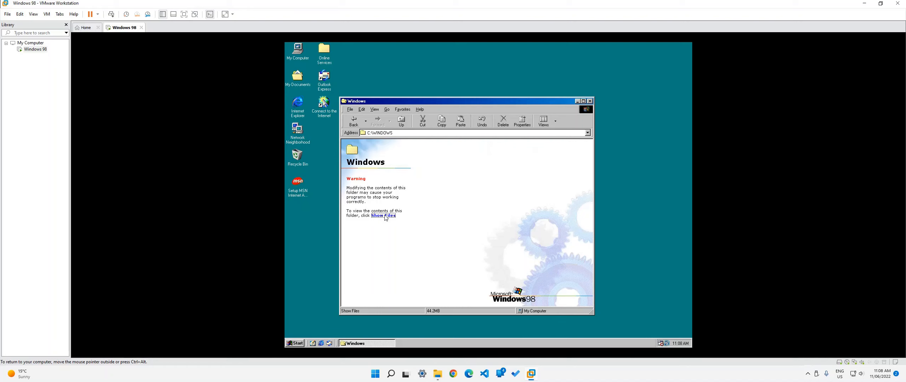
pyautogui.click(383, 215)
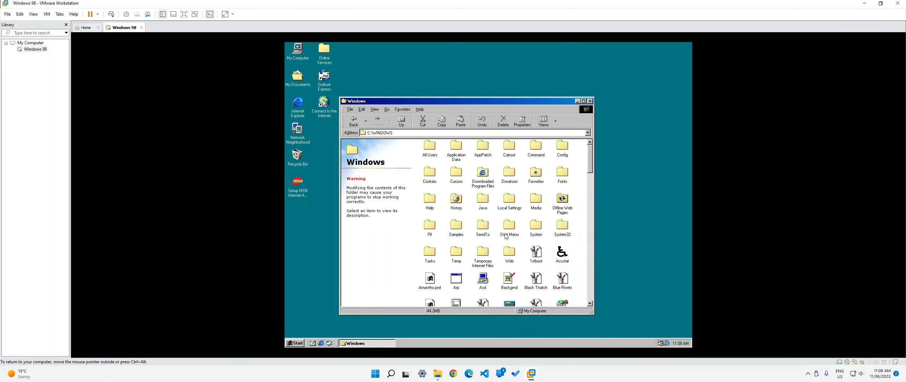
pyautogui.moveTo(555, 230)
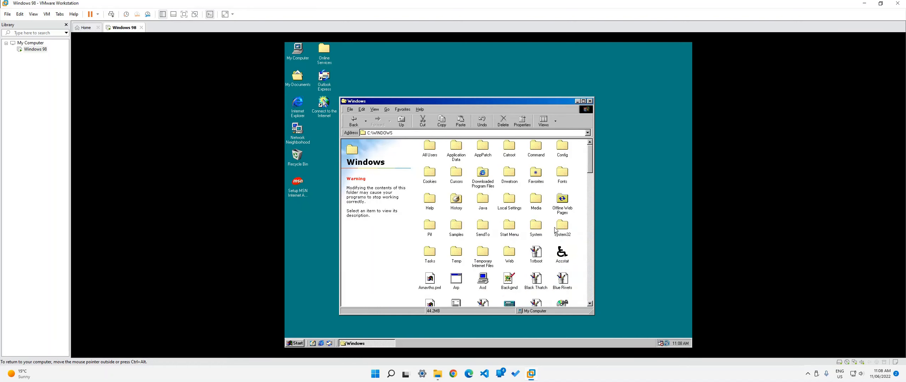
pyautogui.scroll(-3)
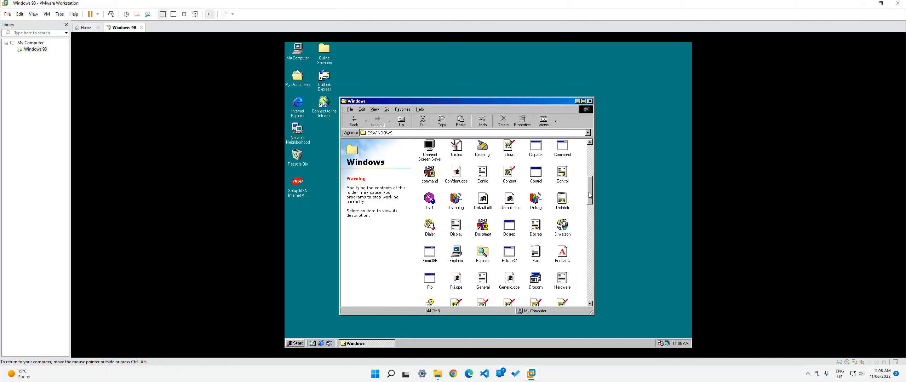
pyautogui.scroll(-3)
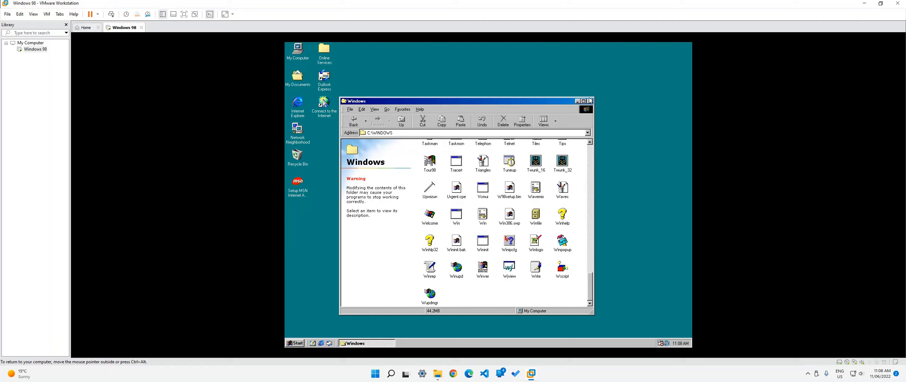
# Step: Check the desktop's right-click options, then bring up the About Windows 98 version and copyright box
pyautogui.rightClick(423, 154)
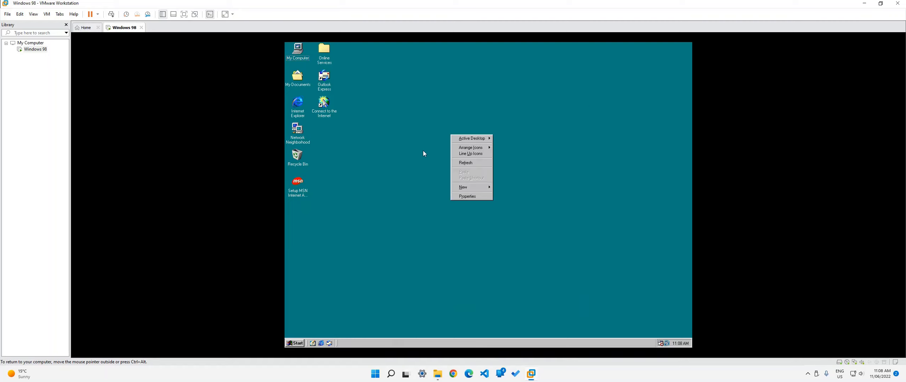
pyautogui.click(295, 343)
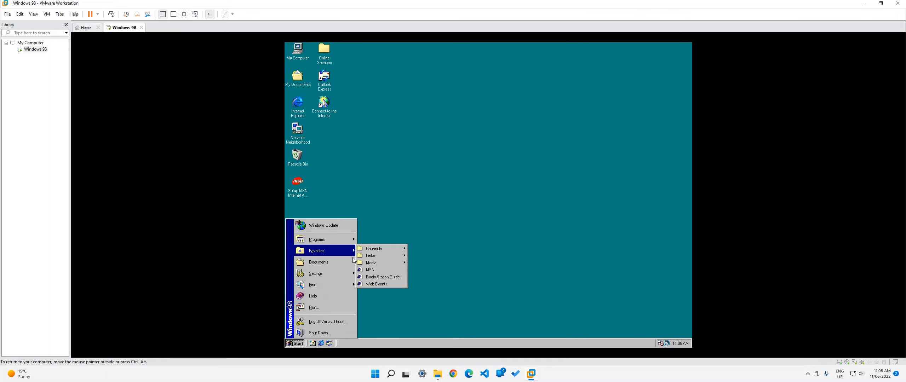
pyautogui.click(429, 208)
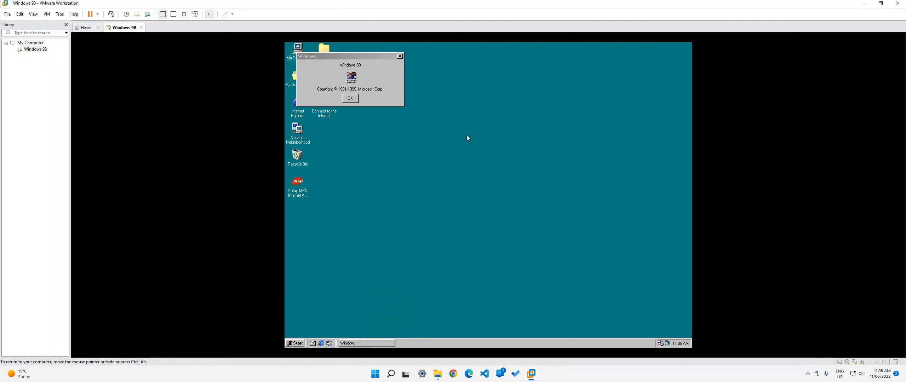
pyautogui.moveTo(238, 380)
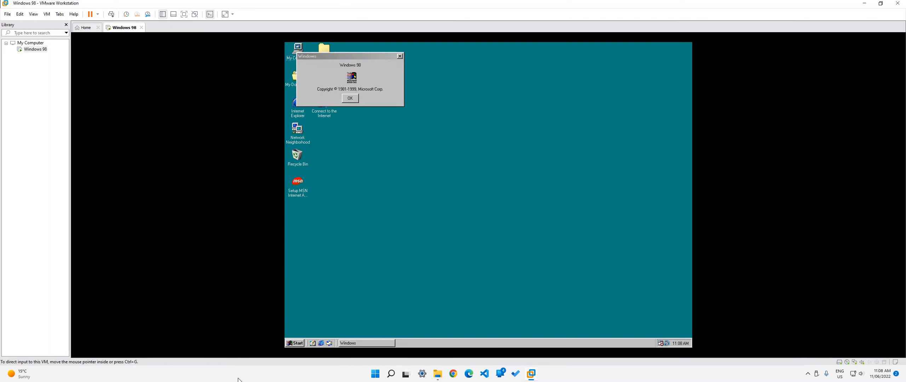